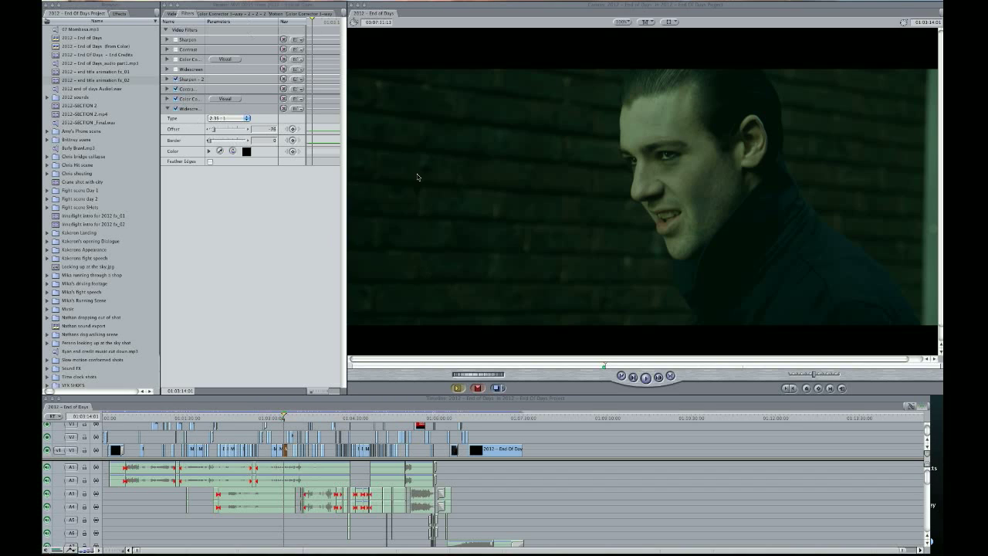
mouse_move(593, 177)
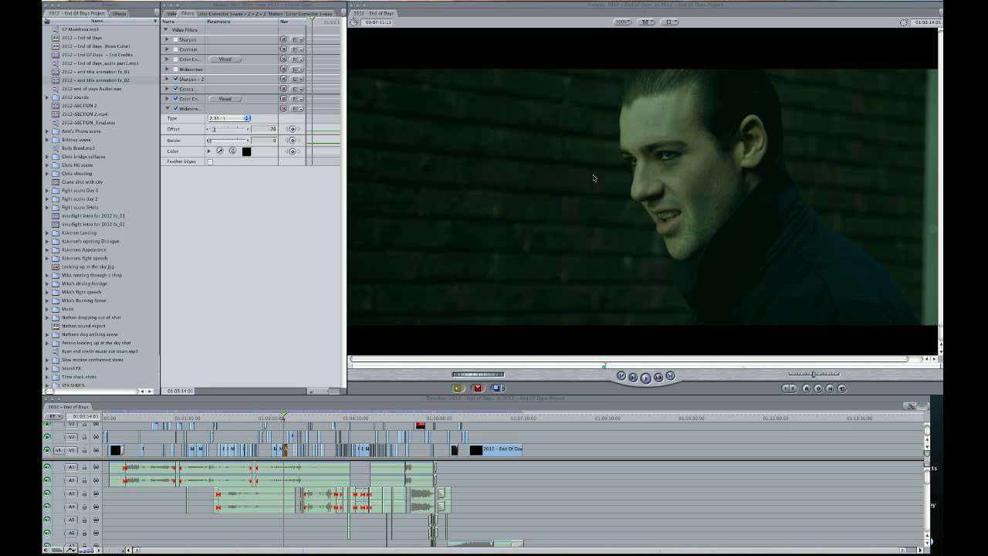
mouse_move(692, 176)
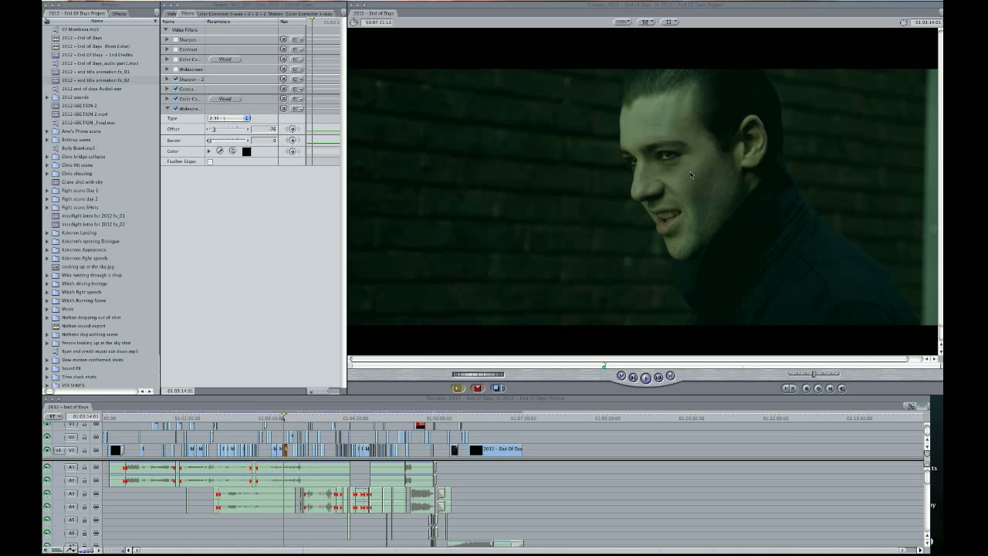
mouse_move(683, 84)
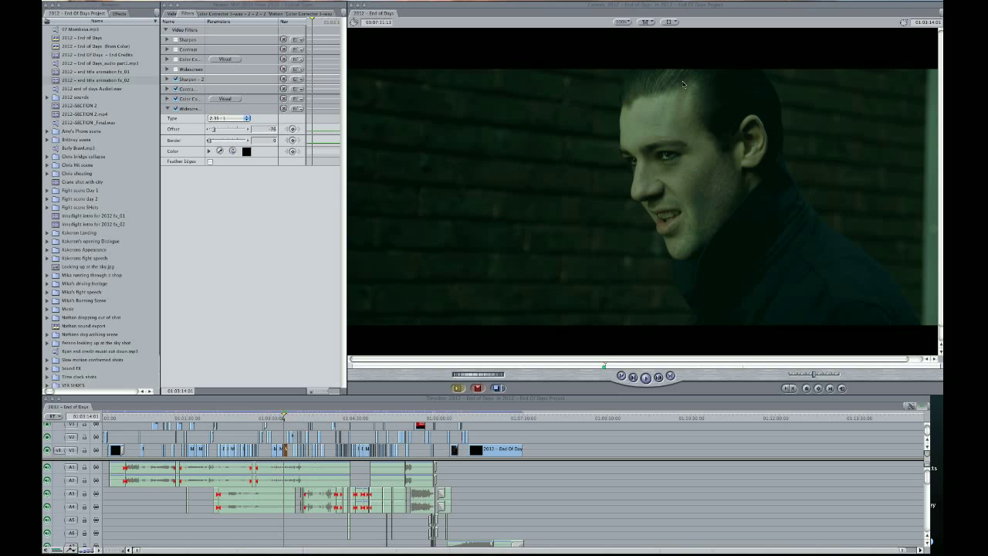
mouse_move(751, 147)
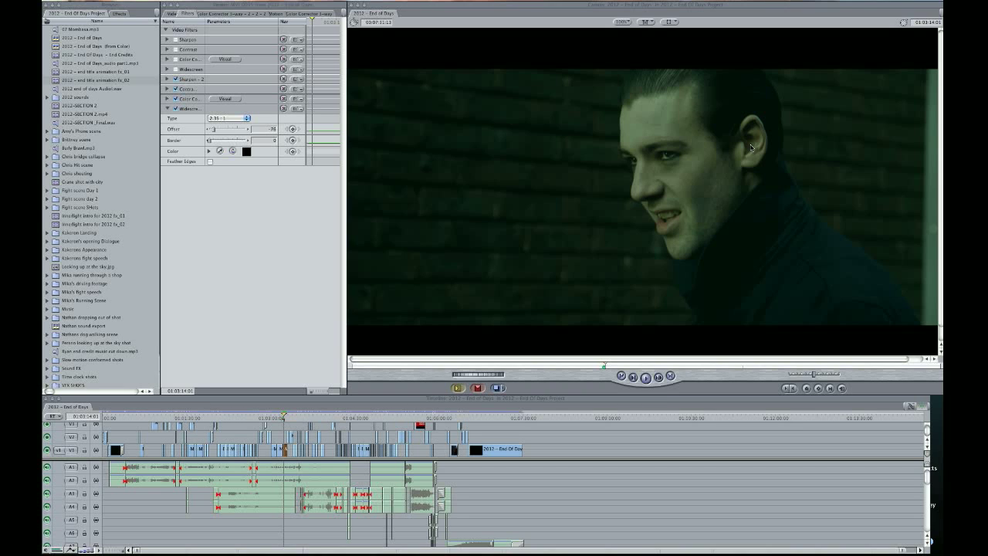
mouse_move(343, 405)
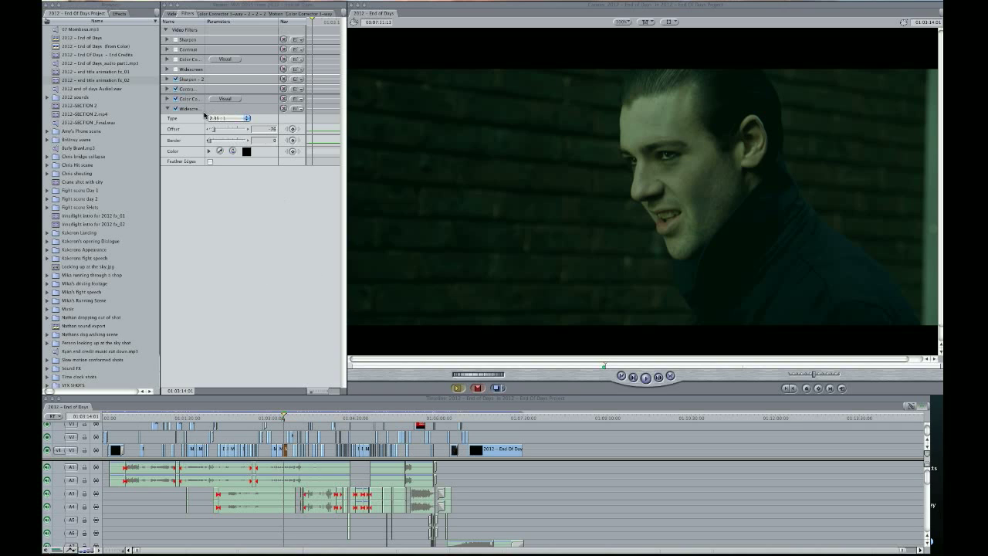
Disable the clip's old grade and widescreen matte filters, briefly re-enabling the grade to compare
click(188, 108)
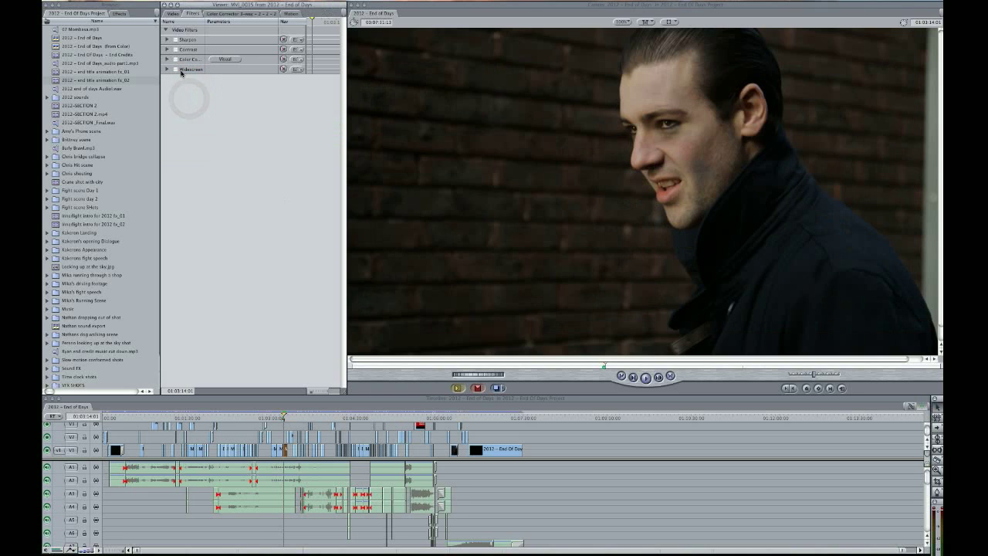
click(173, 59)
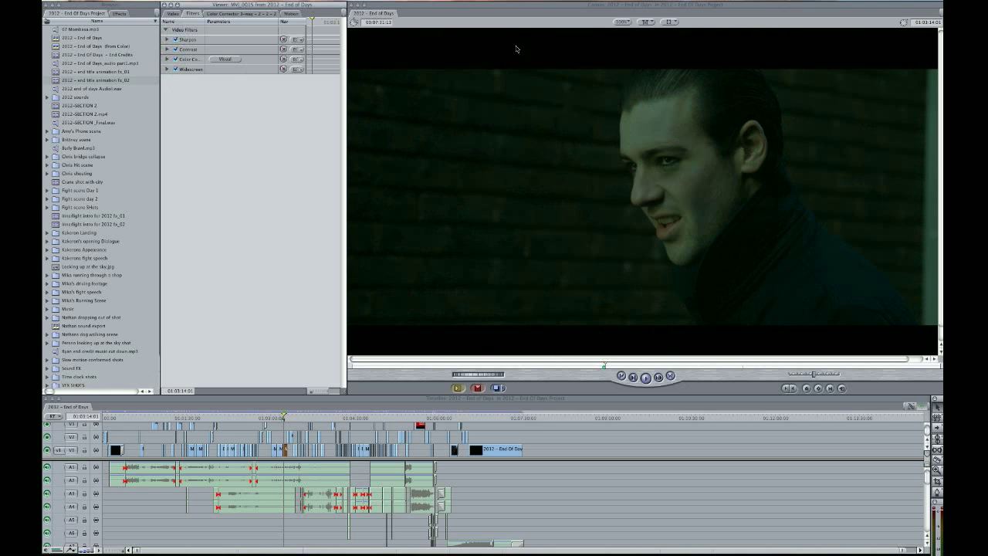
mouse_move(639, 224)
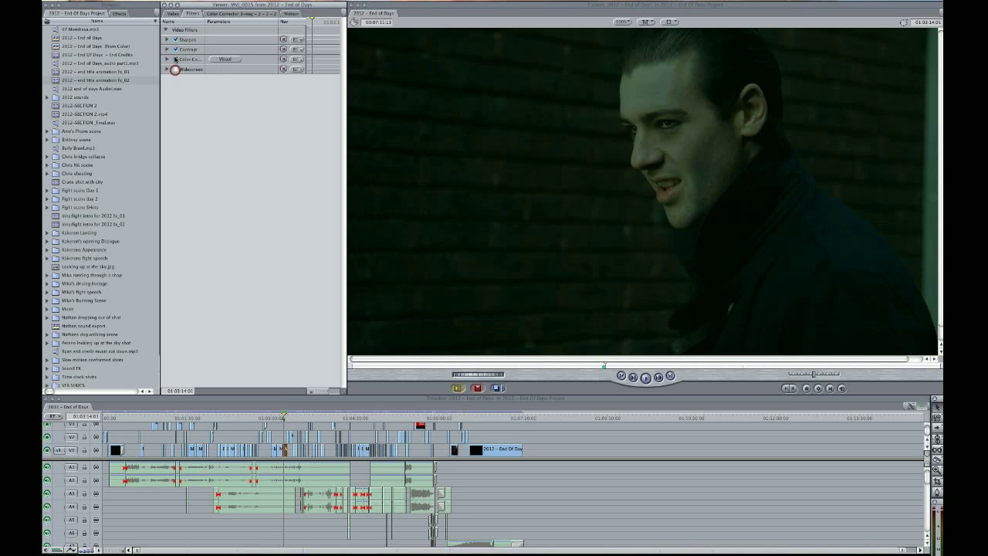
click(176, 48)
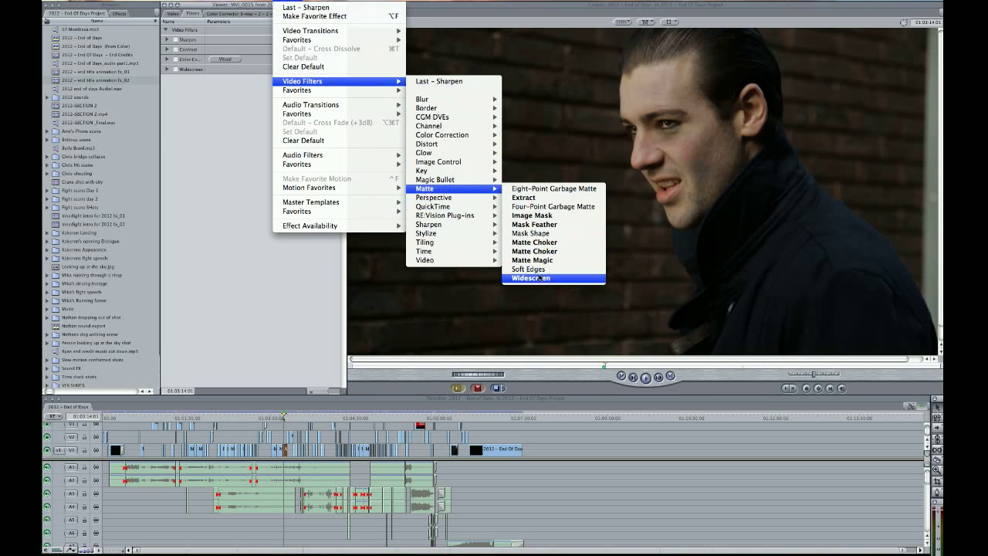
Add a Widescreen matte filter and adjust it so the shot gets letterbox bars
click(532, 278)
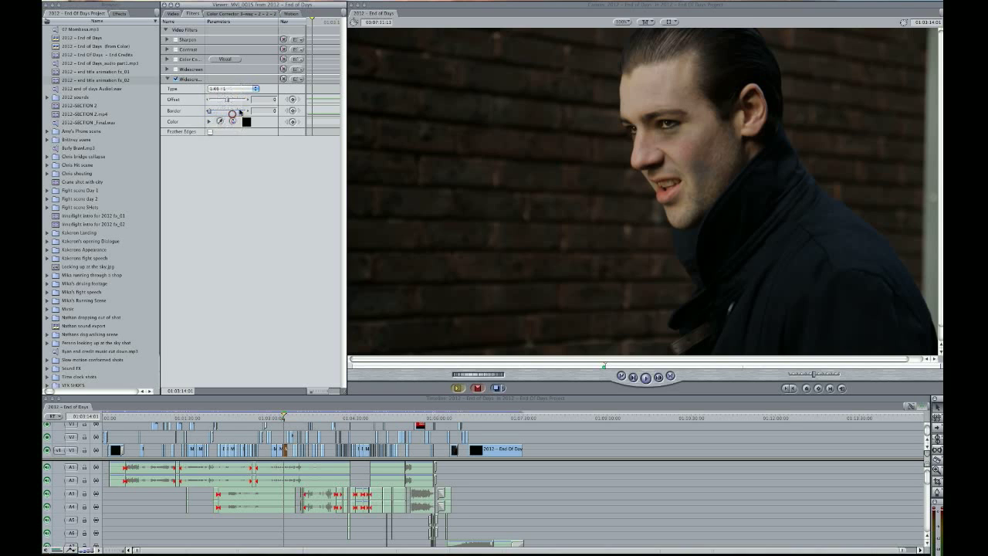
drag(213, 99, 231, 99)
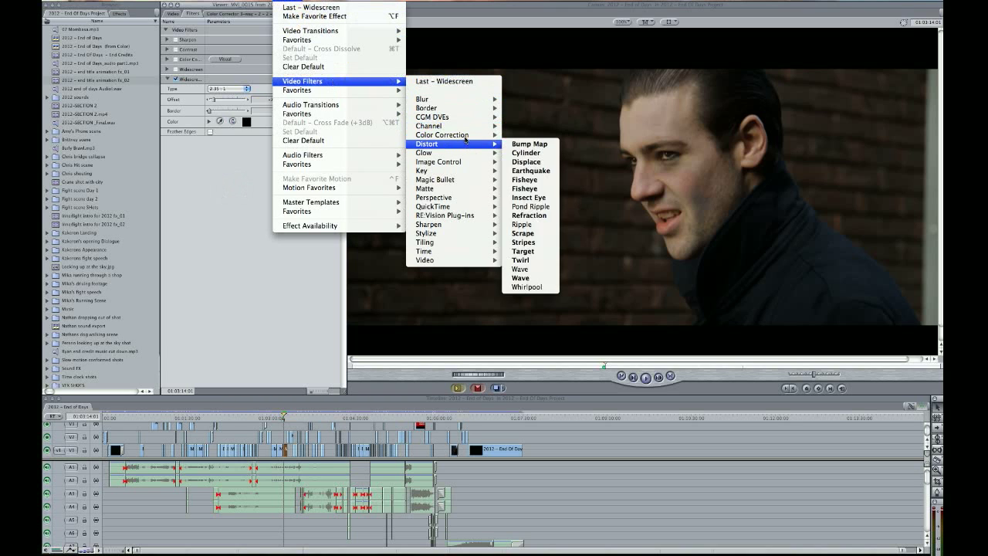
mouse_move(442, 134)
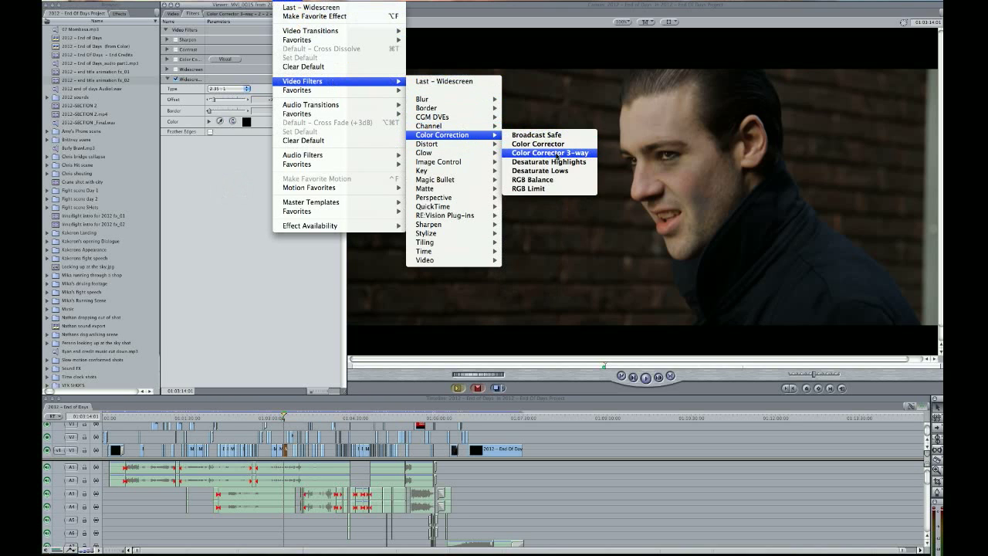
Add a Color Corrector 3-way filter and show its colour wheels
click(552, 153)
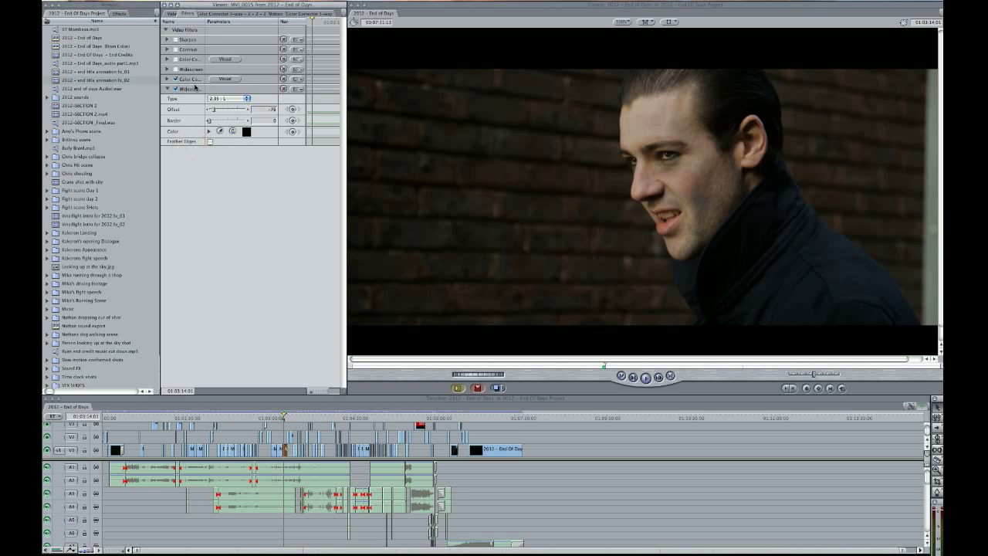
mouse_move(192, 77)
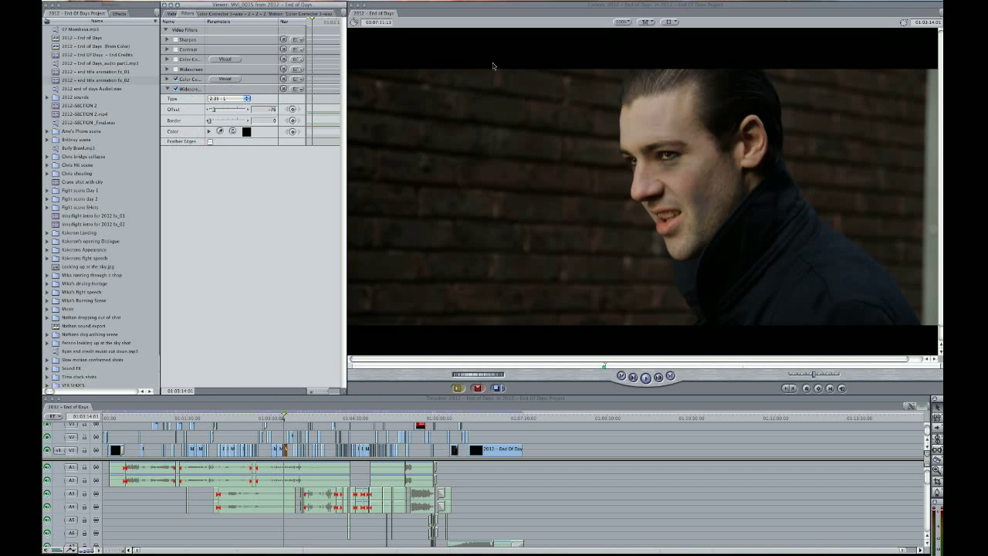
mouse_move(441, 77)
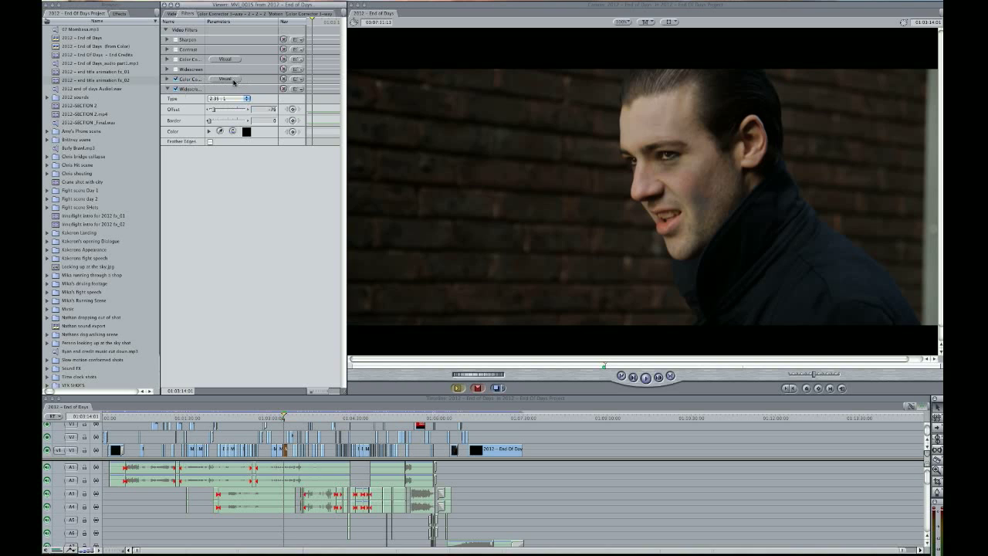
click(226, 79)
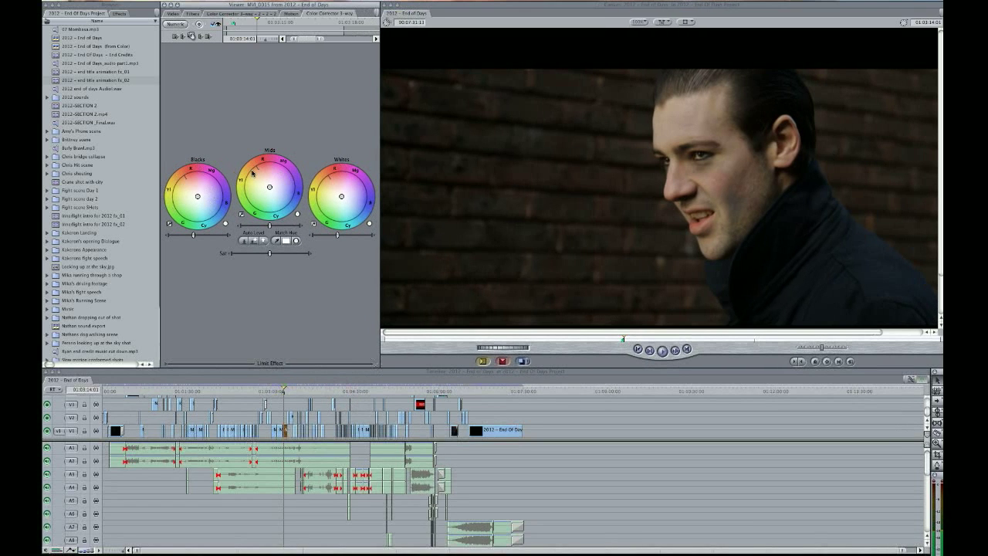
mouse_move(760, 269)
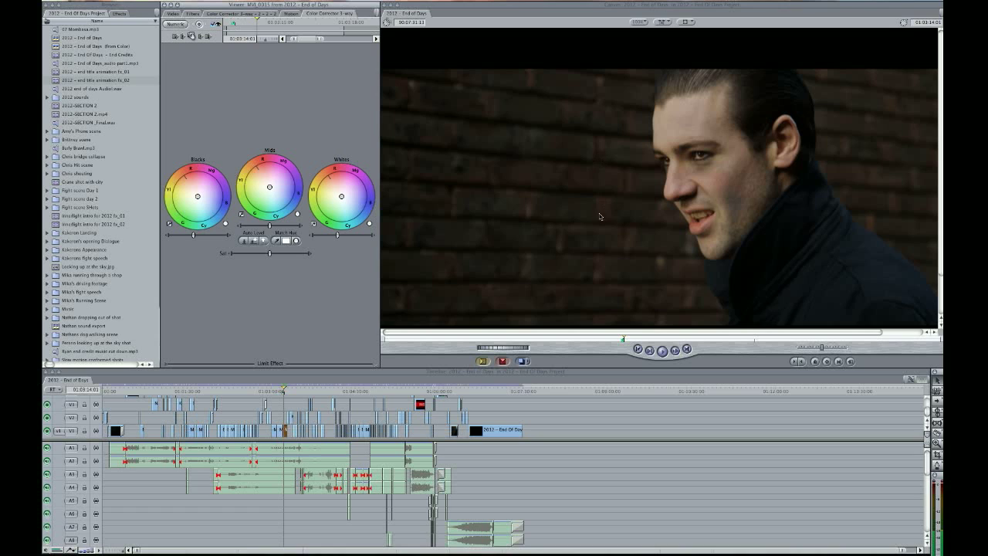
mouse_move(643, 174)
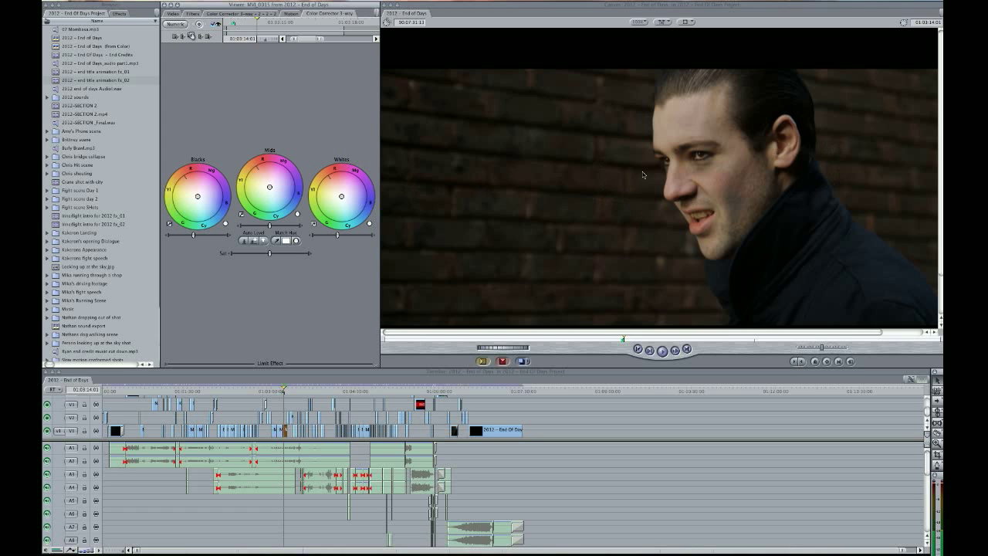
mouse_move(684, 123)
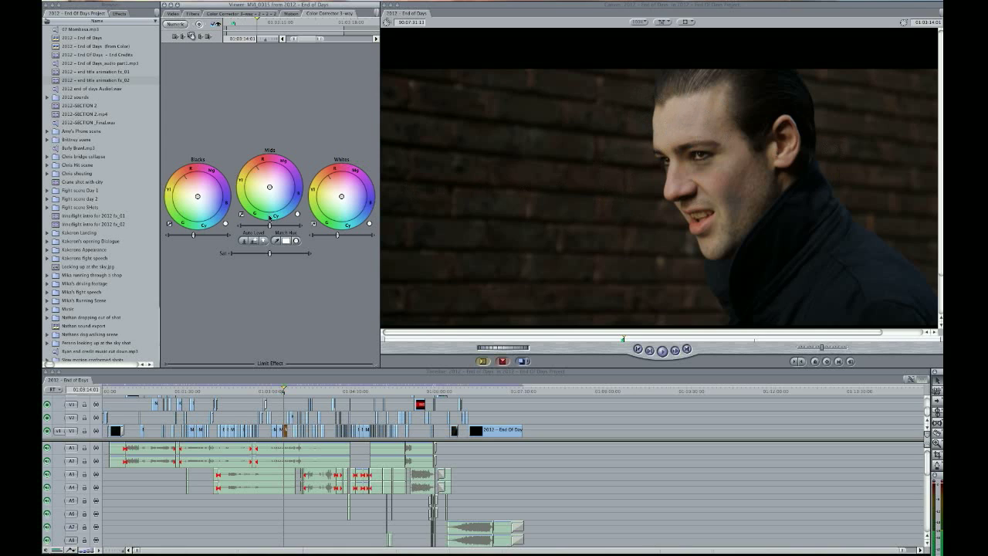
mouse_move(769, 145)
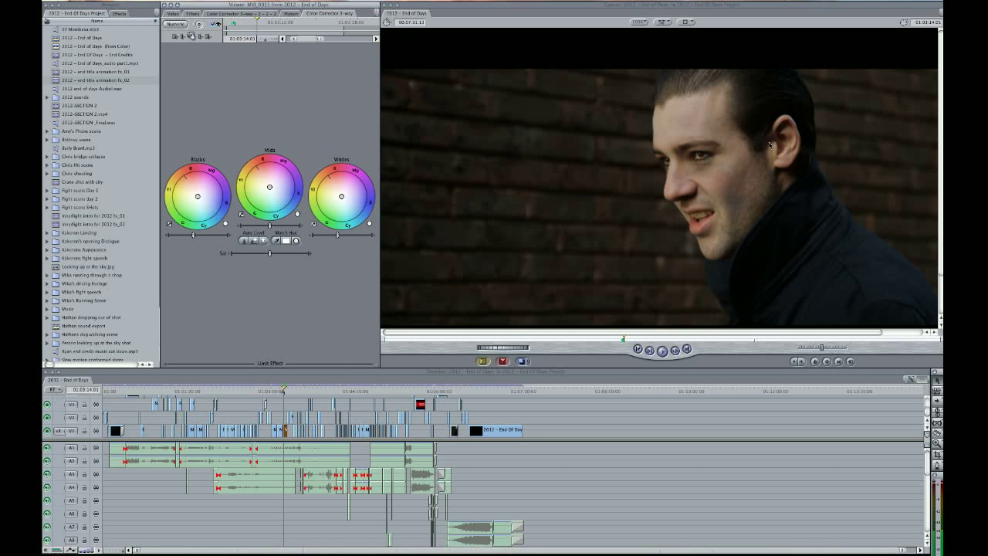
mouse_move(266, 247)
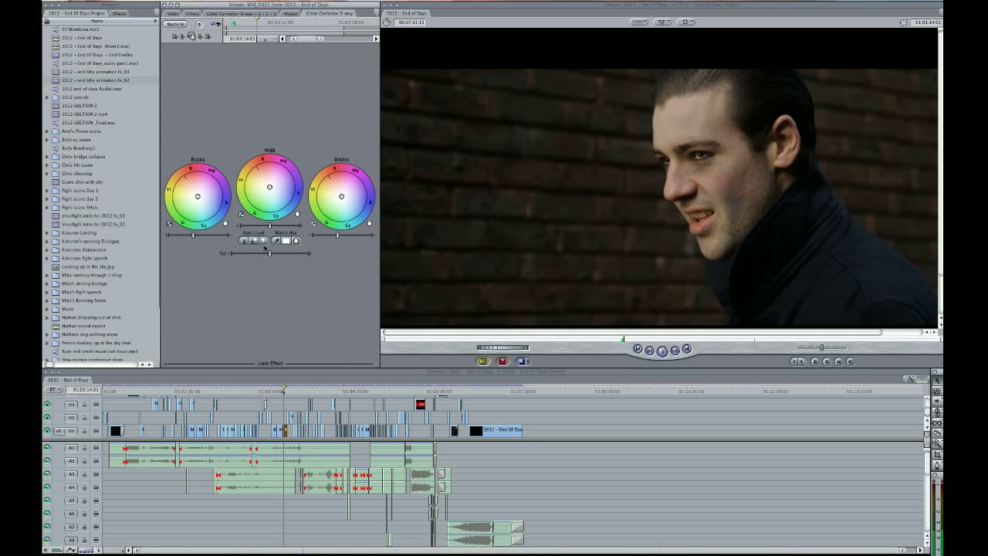
mouse_move(275, 241)
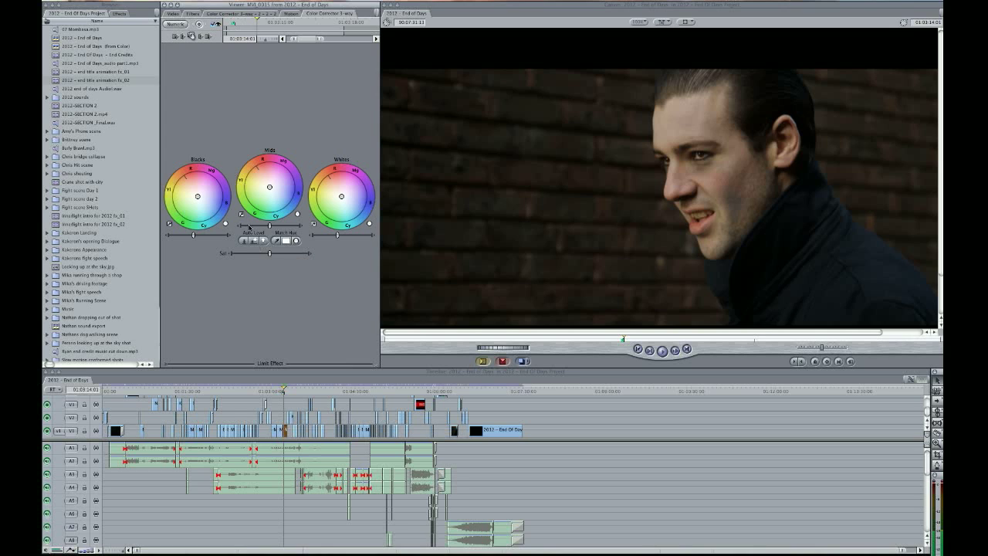
mouse_move(800, 192)
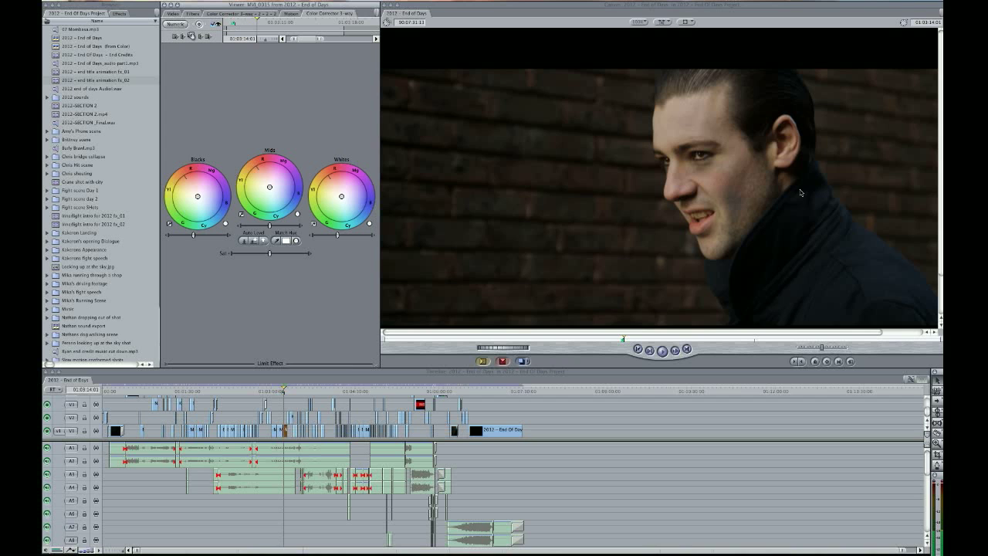
mouse_move(191, 238)
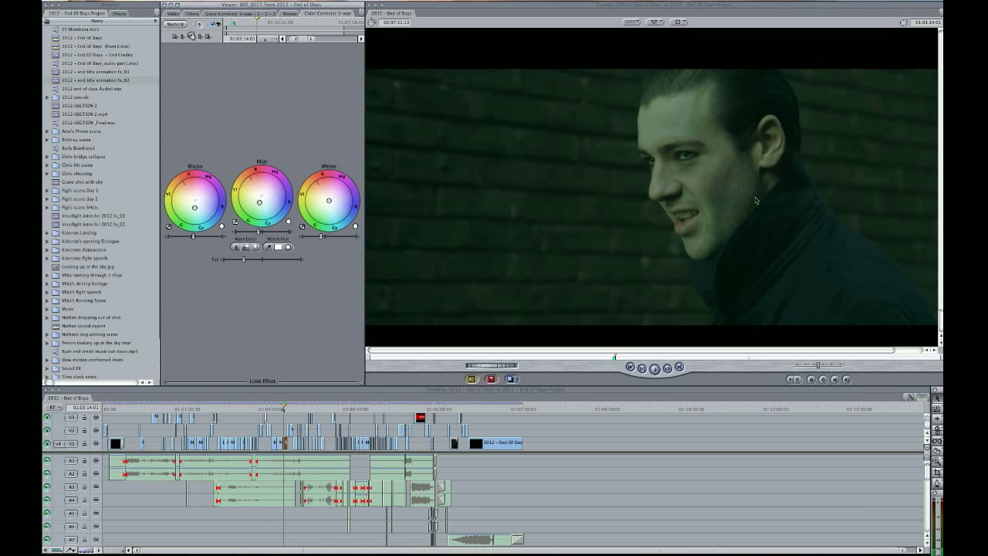
mouse_move(673, 232)
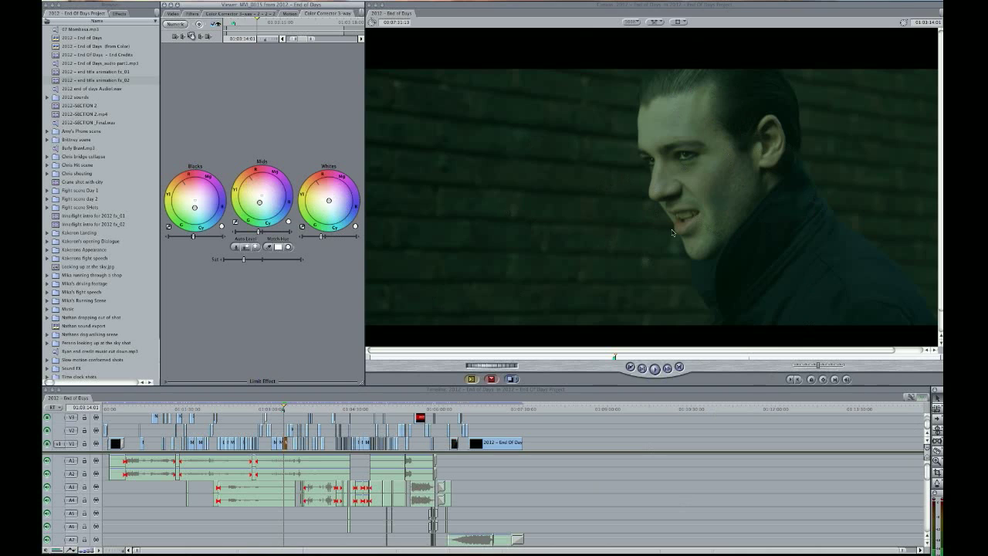
Add a Contrast filter from Image Control and raise the clip's contrast
click(192, 14)
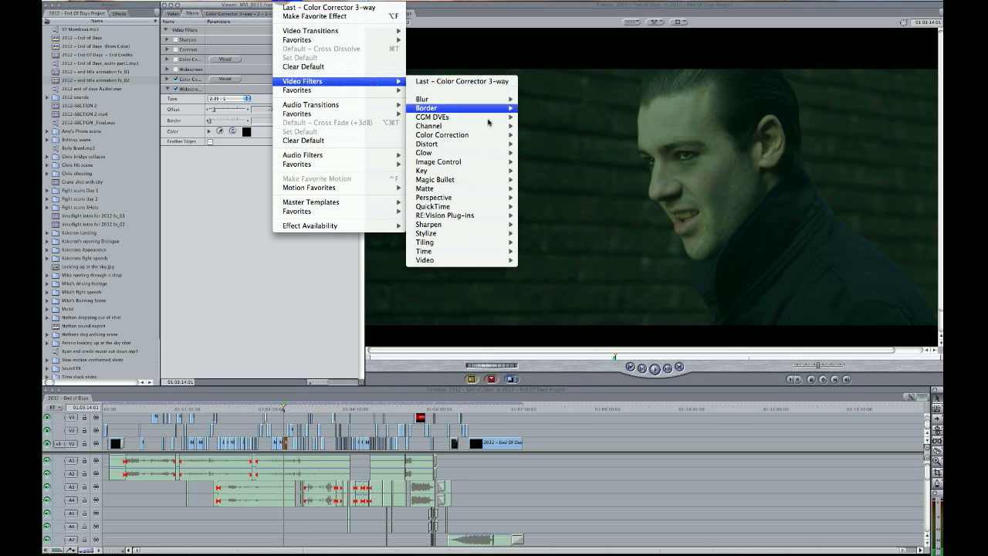
mouse_move(439, 162)
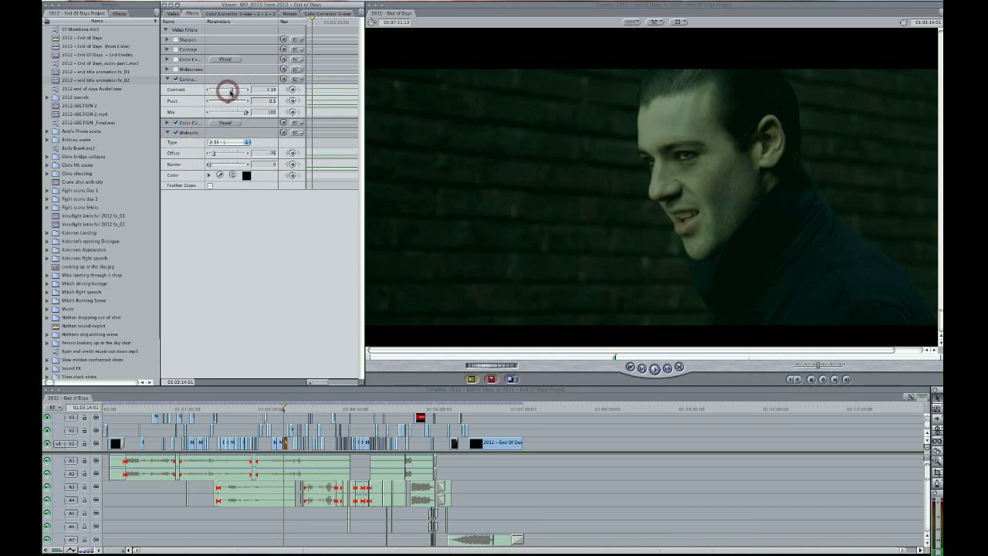
drag(233, 90, 228, 89)
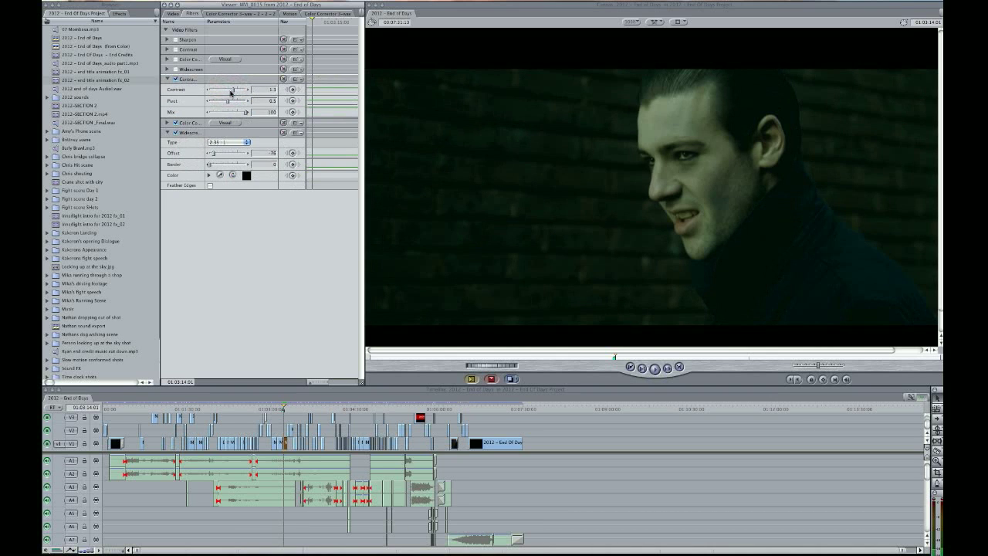
drag(230, 89, 229, 90)
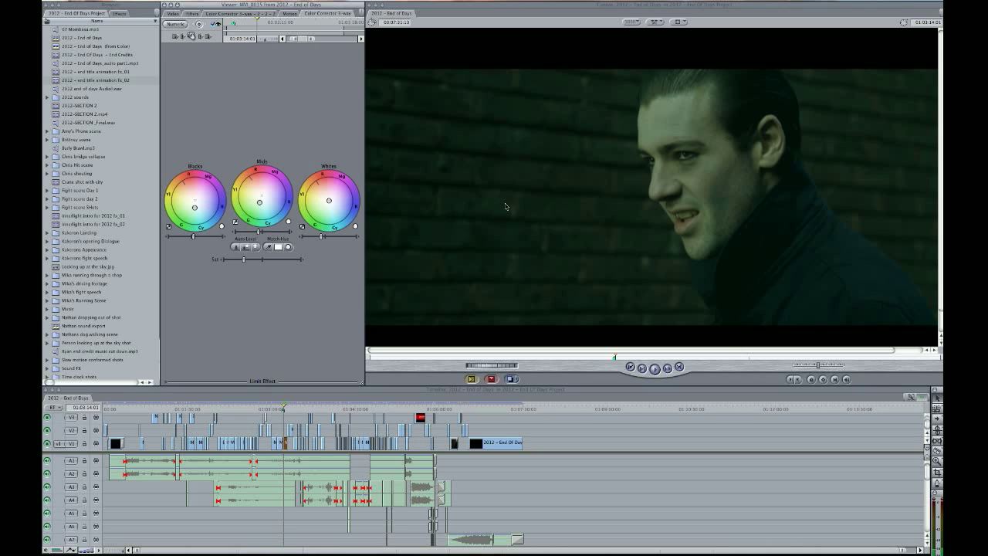
mouse_move(580, 260)
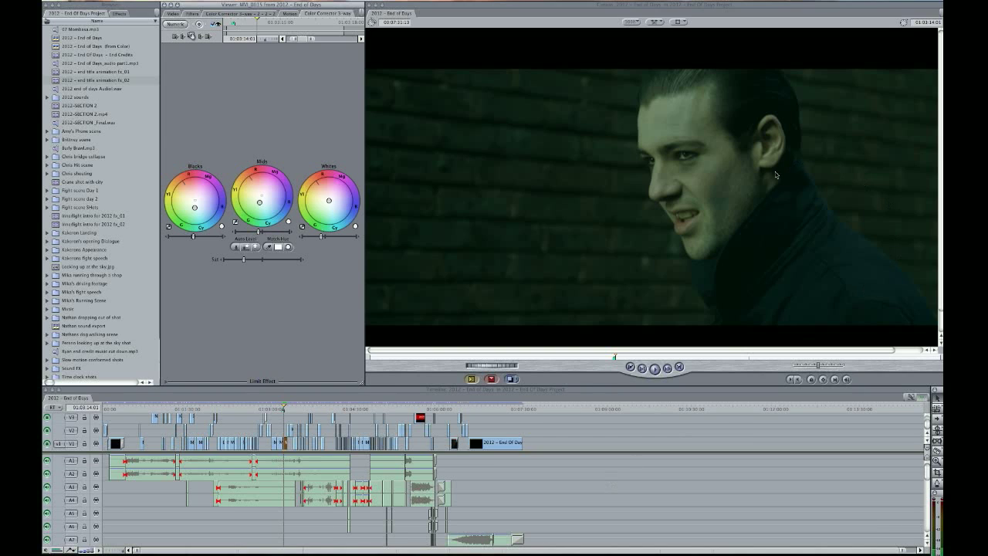
mouse_move(781, 213)
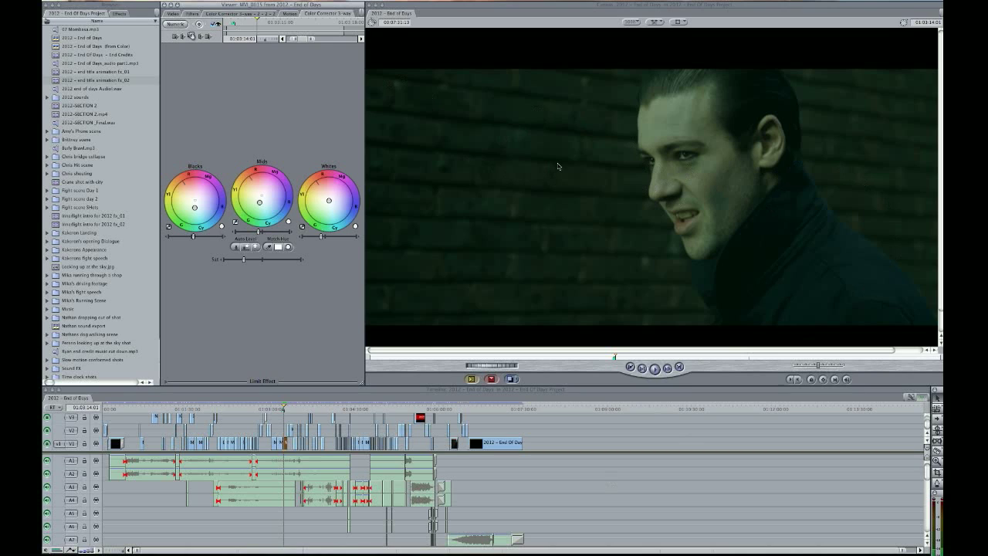
mouse_move(729, 228)
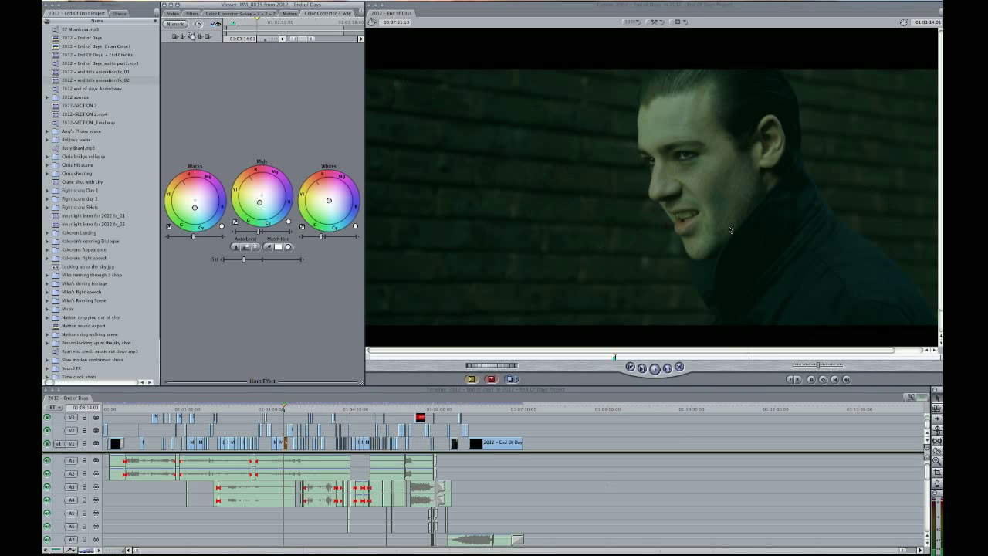
click(182, 13)
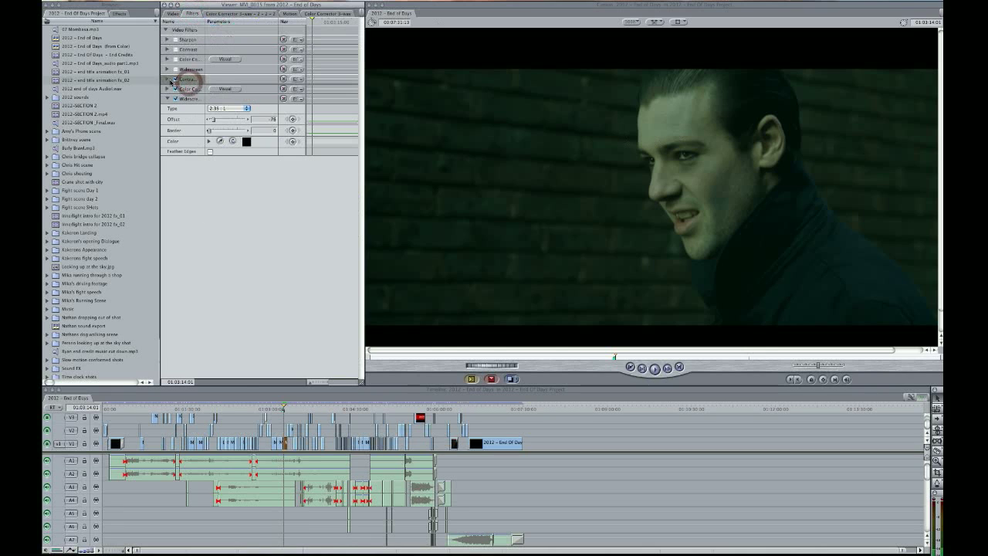
Expand the Contrast filter's settings in the clip's filter list
click(166, 79)
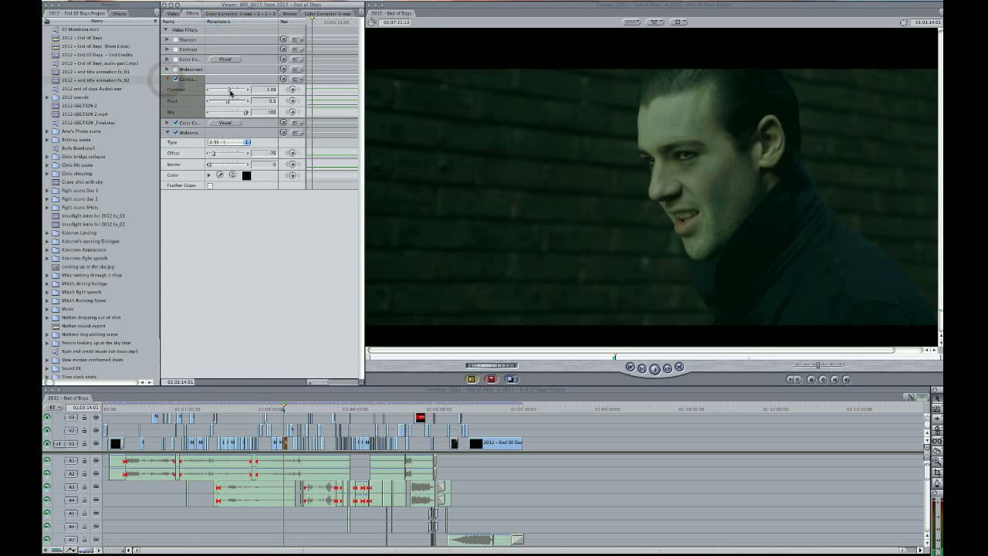
mouse_move(593, 159)
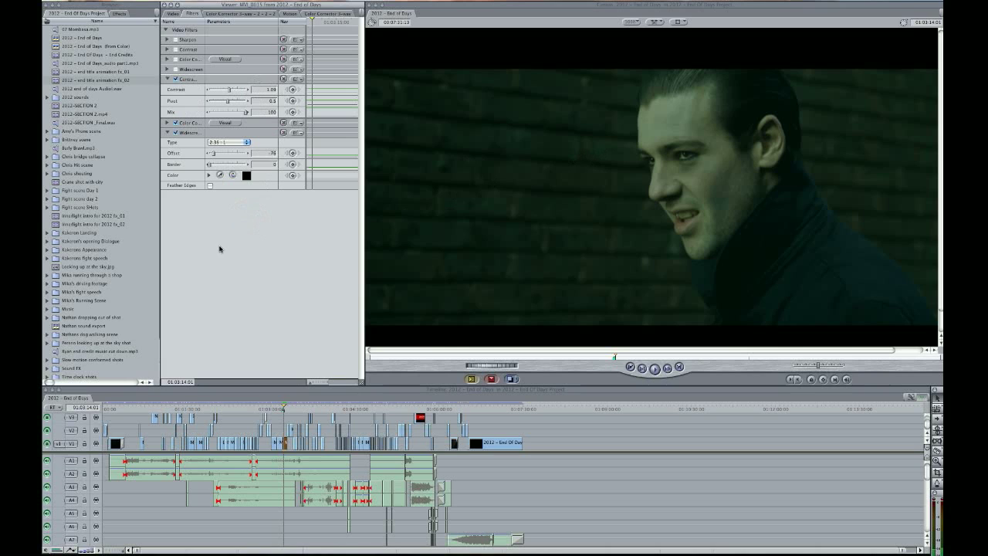
Add a Sharpen filter to the clip's filter stack
click(194, 12)
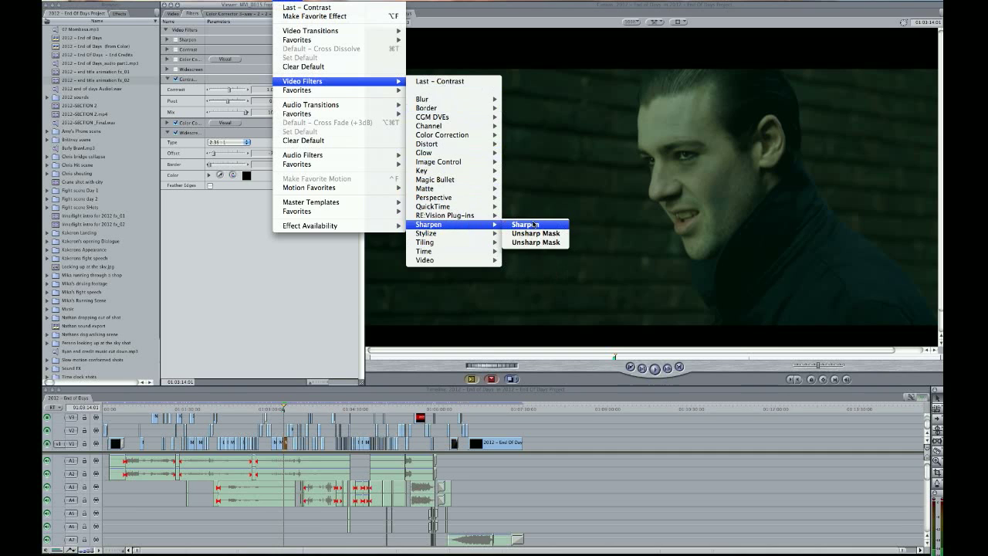
click(525, 224)
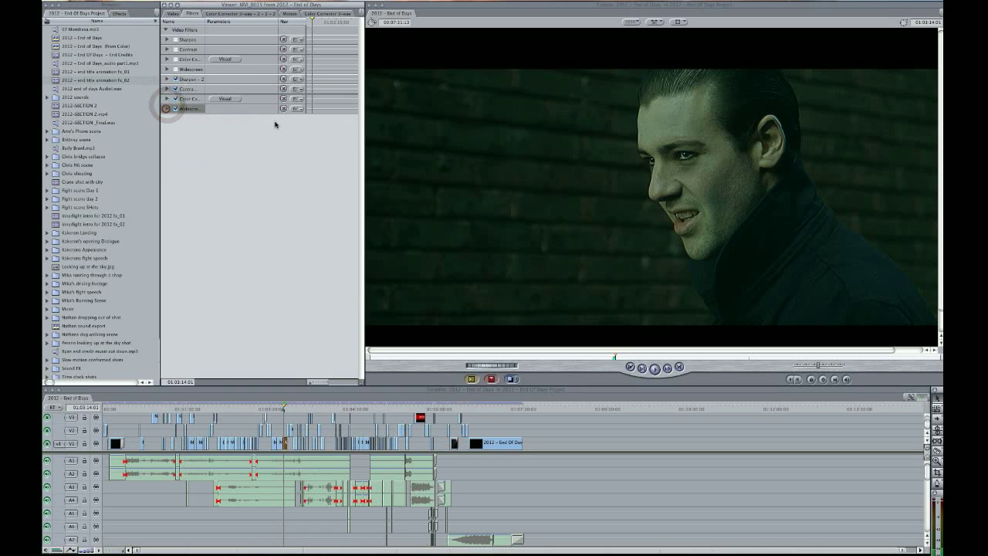
Expand the Sharpen filter and dial its Amount down to a subtle, low value
click(167, 79)
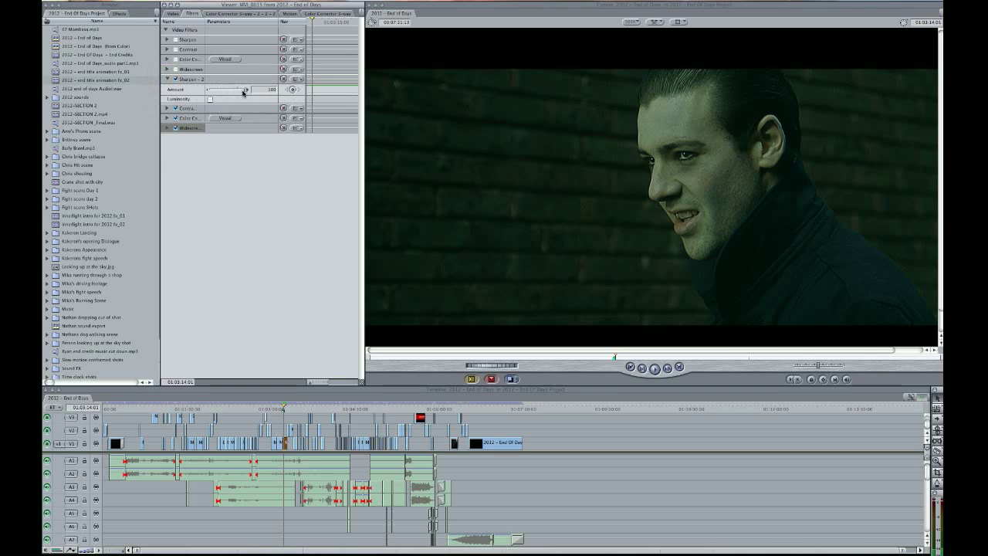
drag(246, 90, 206, 90)
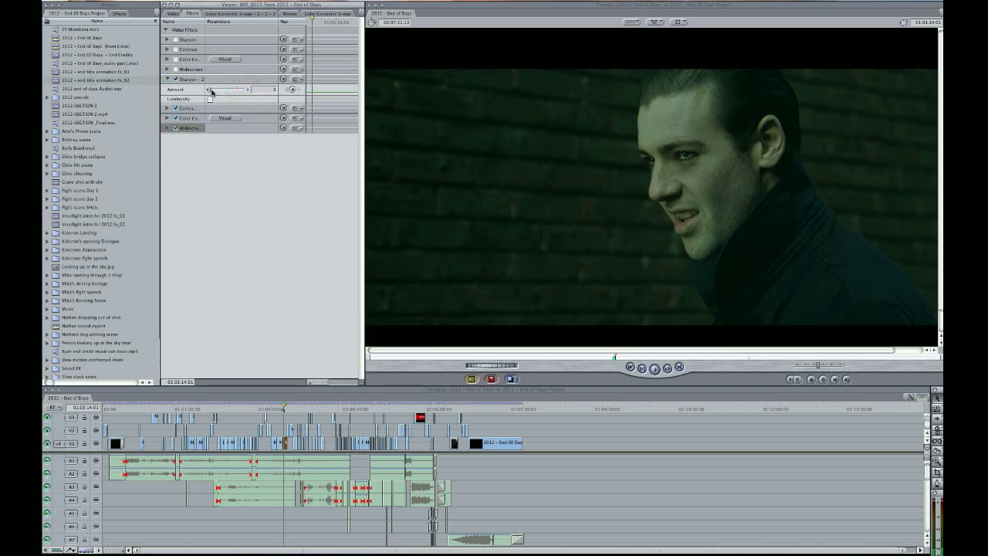
drag(209, 89, 223, 89)
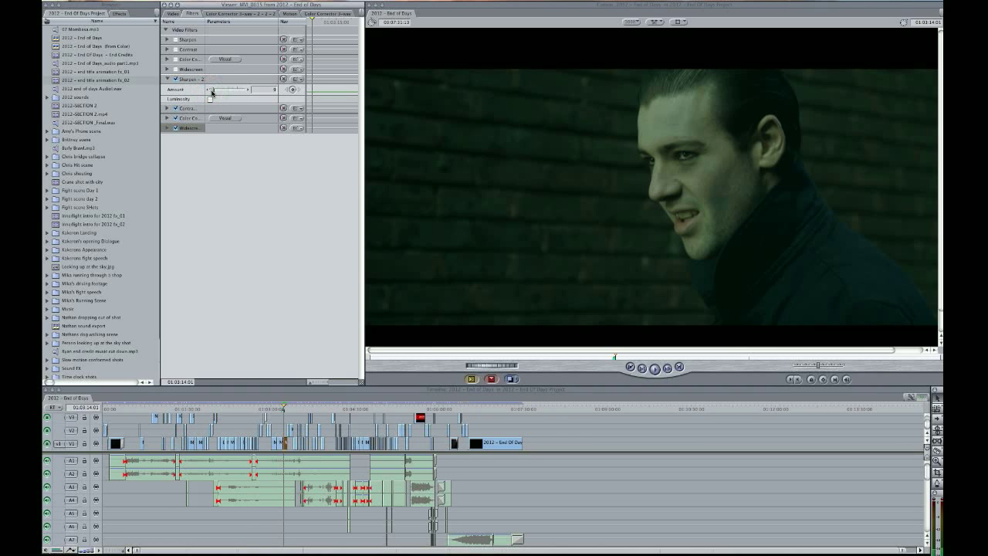
drag(211, 89, 229, 89)
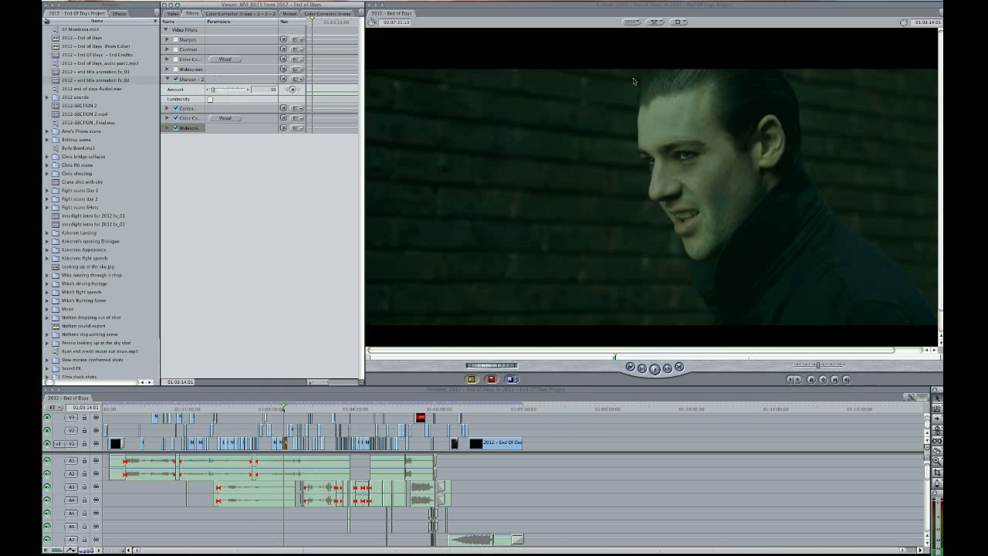
mouse_move(668, 114)
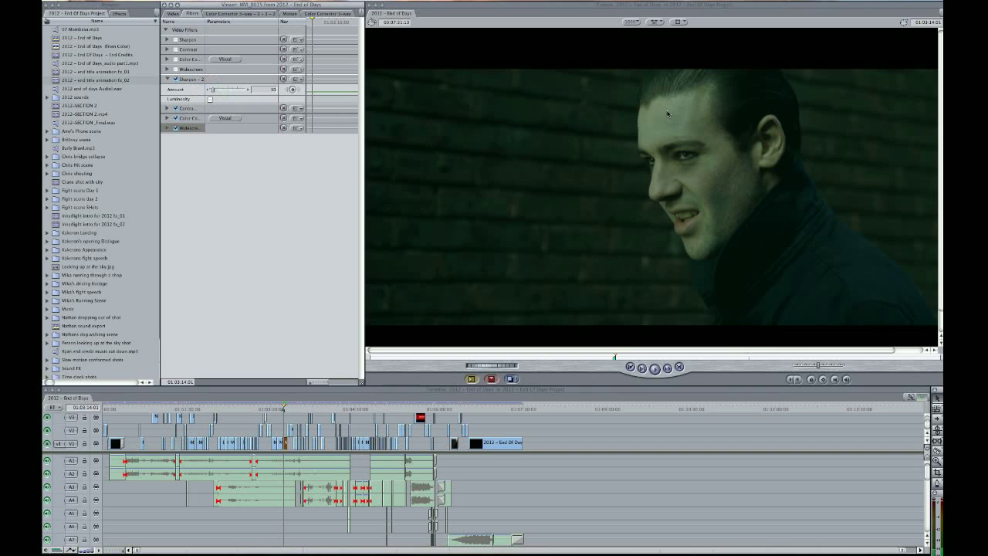
drag(210, 89, 221, 90)
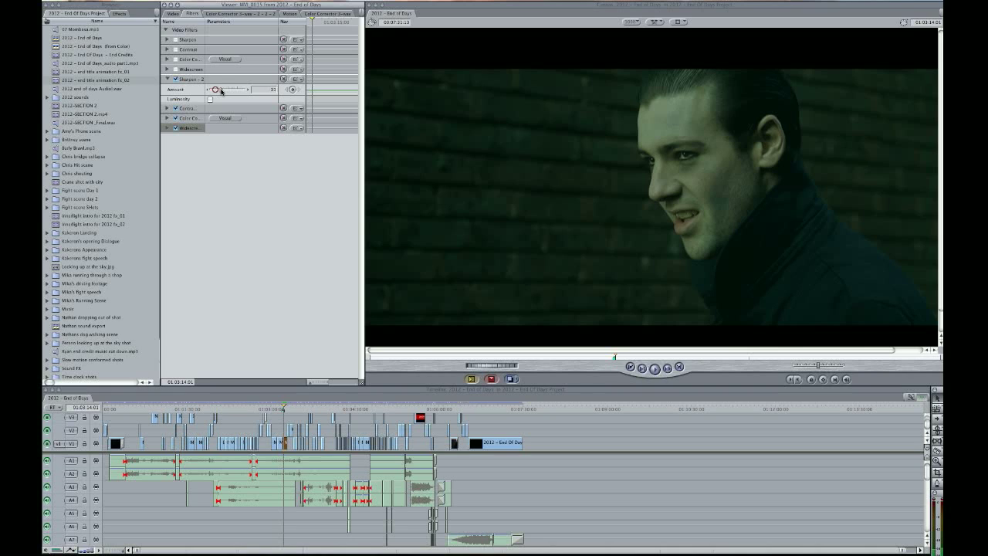
drag(216, 90, 247, 90)
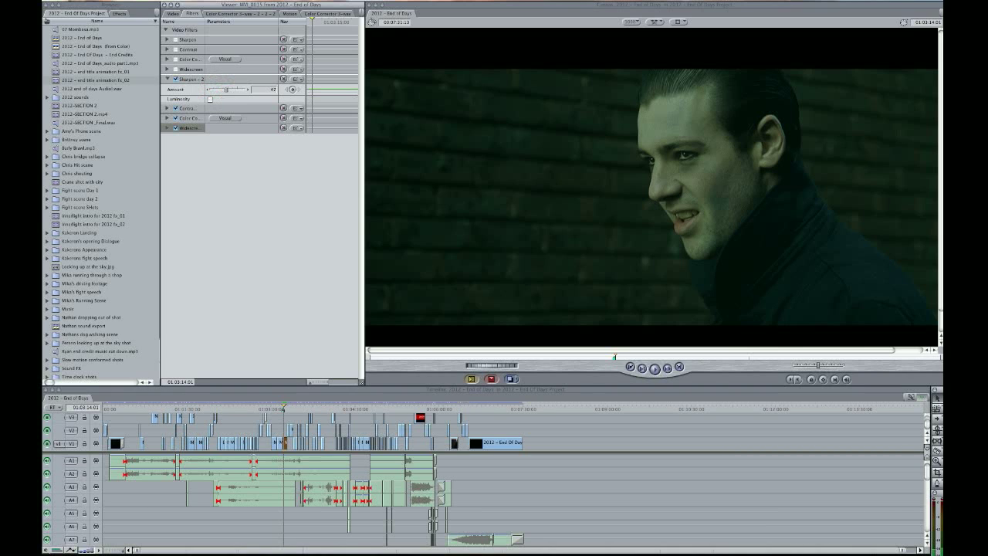
drag(239, 89, 225, 90)
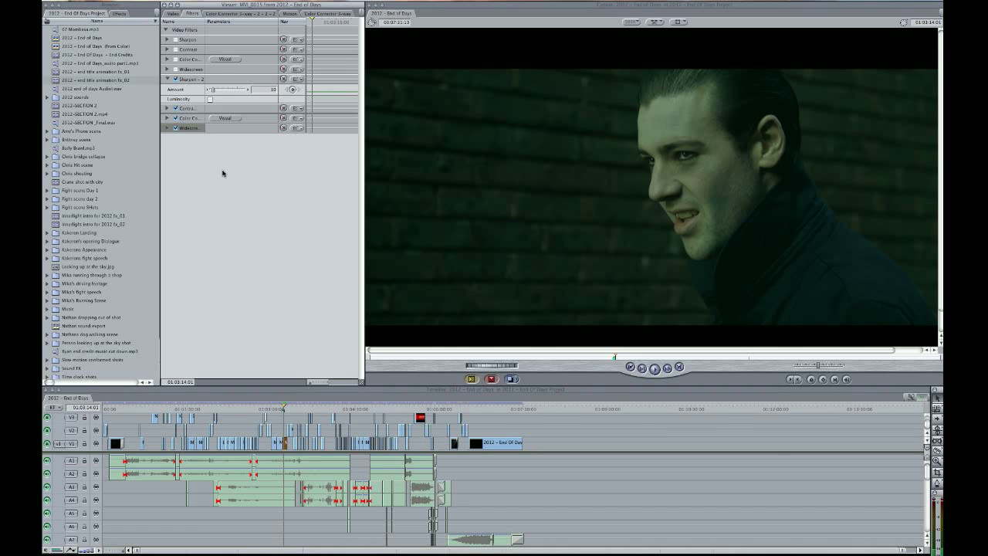
mouse_move(127, 87)
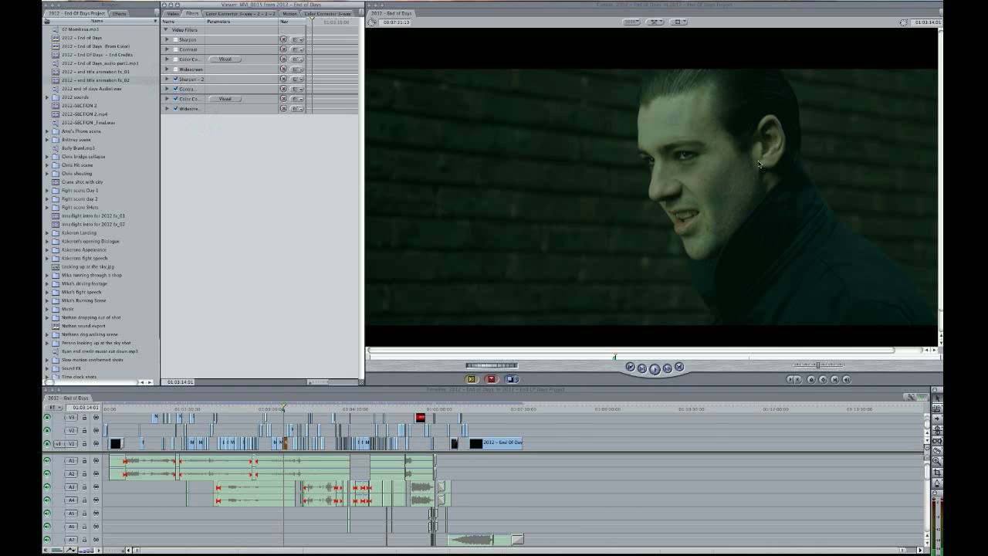
mouse_move(615, 179)
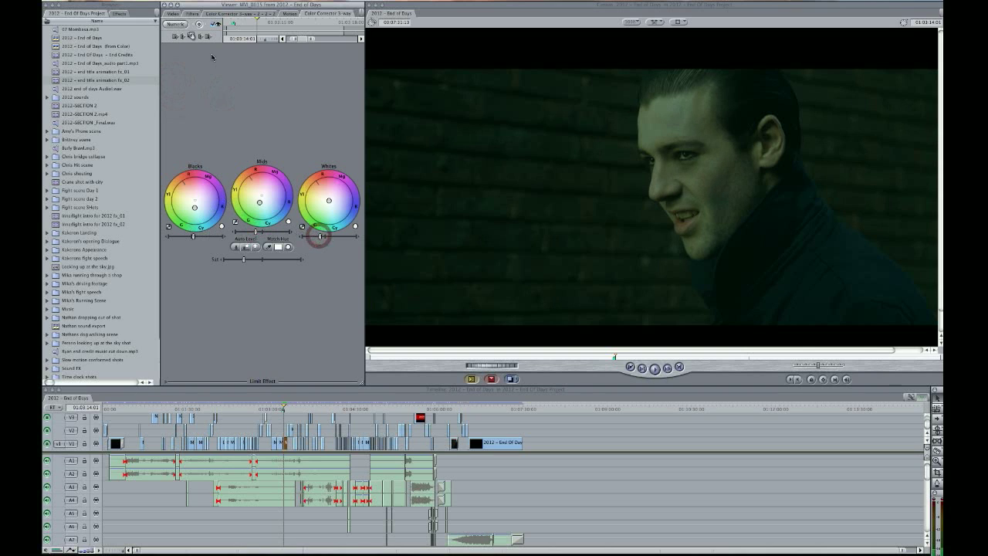
Reopen the Contrast filter, nudge its Contrast slider up, and collapse it again
click(195, 14)
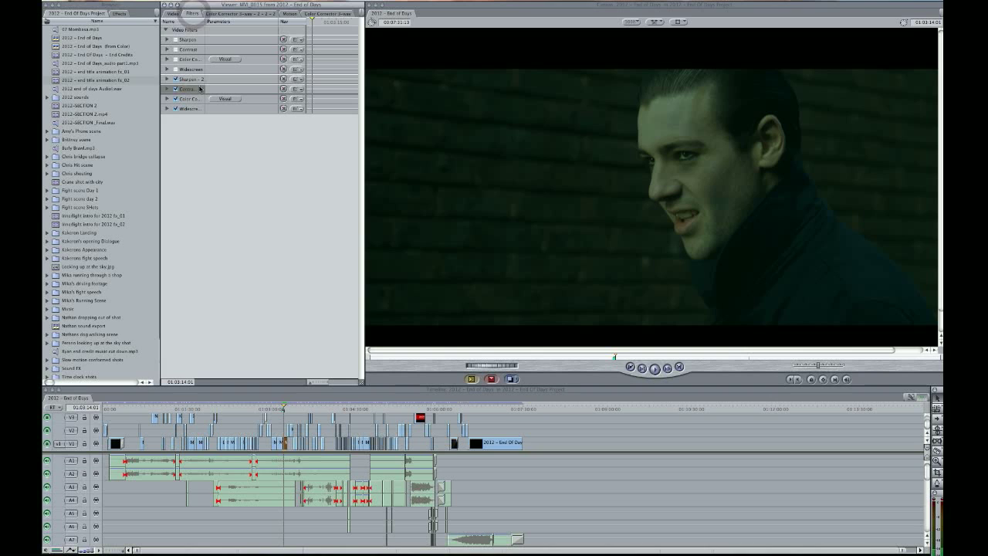
click(167, 88)
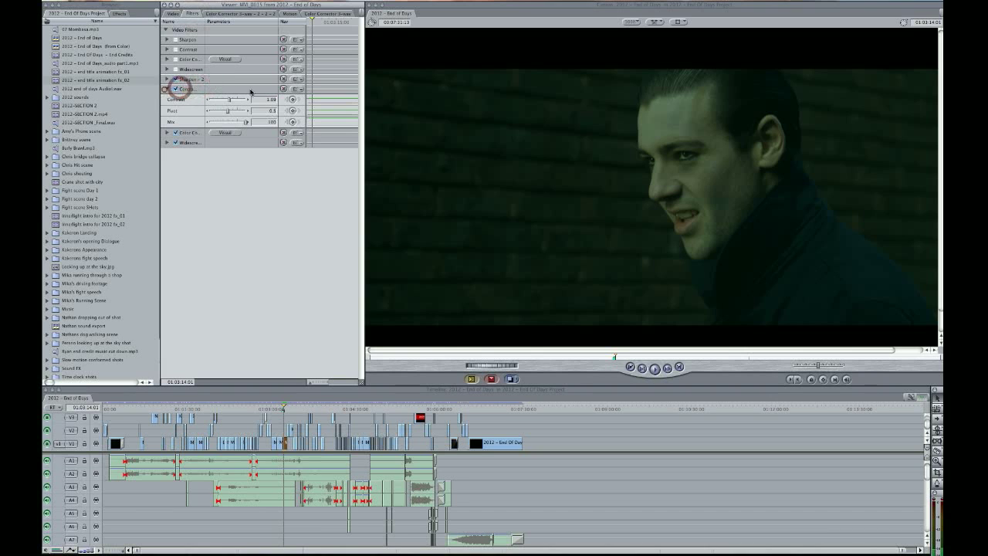
drag(247, 99, 232, 99)
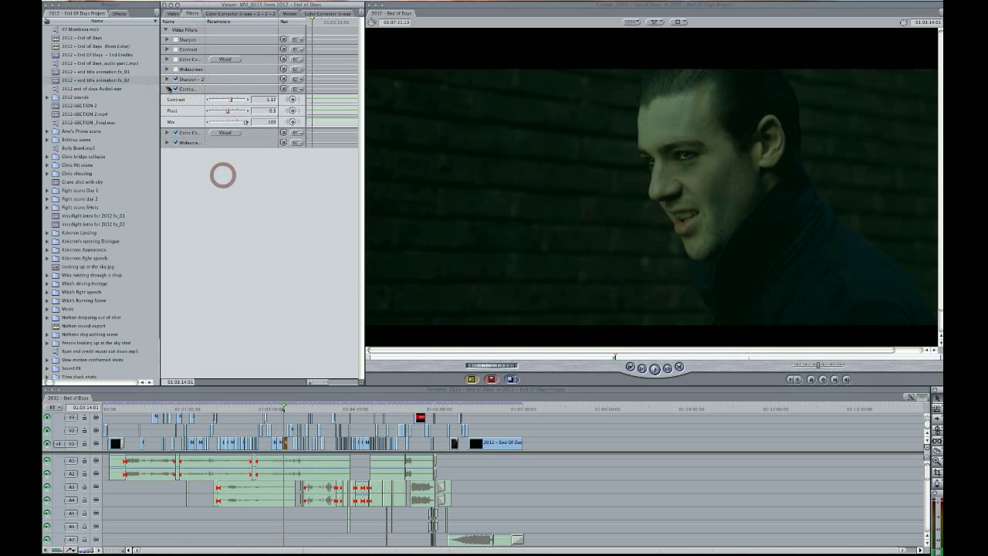
click(167, 88)
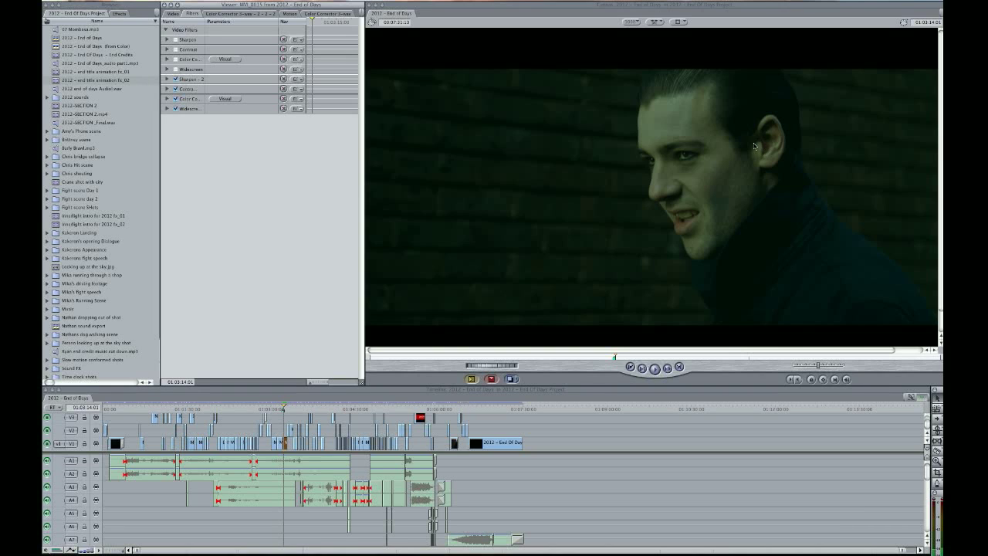
mouse_move(574, 327)
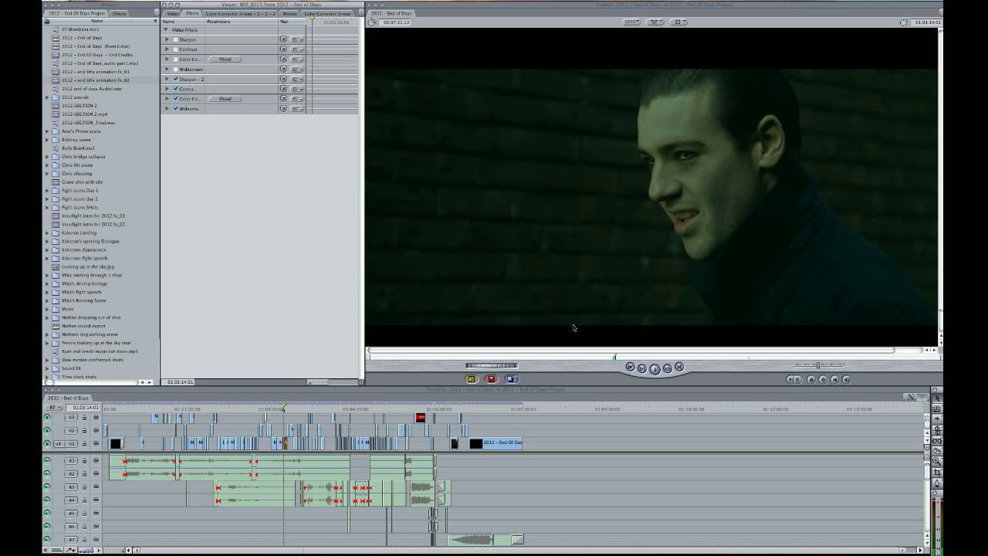
mouse_move(229, 408)
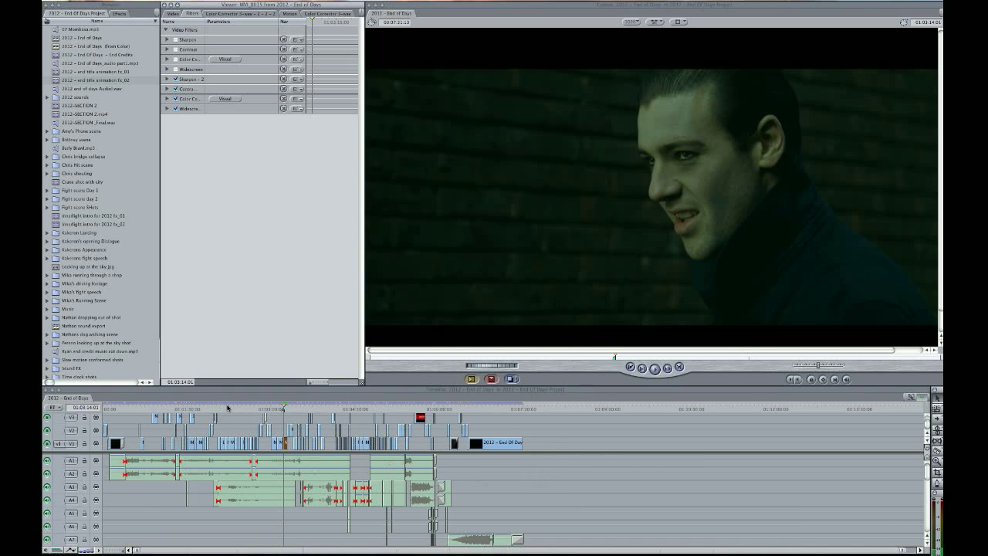
mouse_move(543, 411)
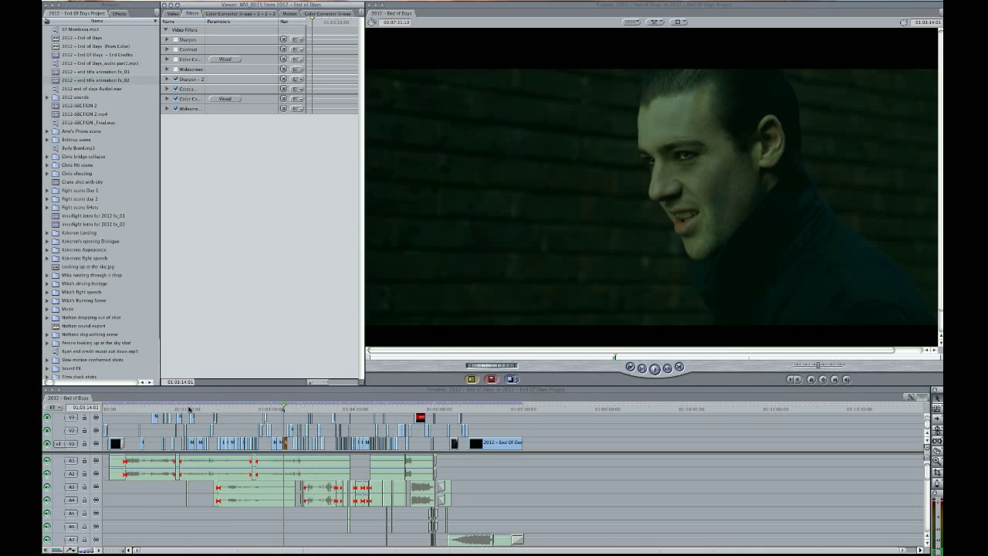
click(198, 408)
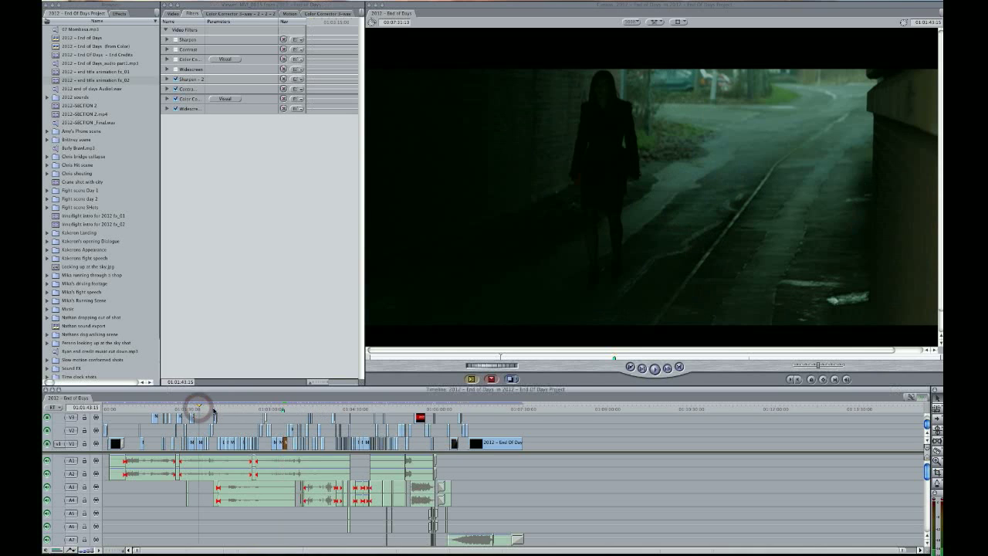
click(176, 405)
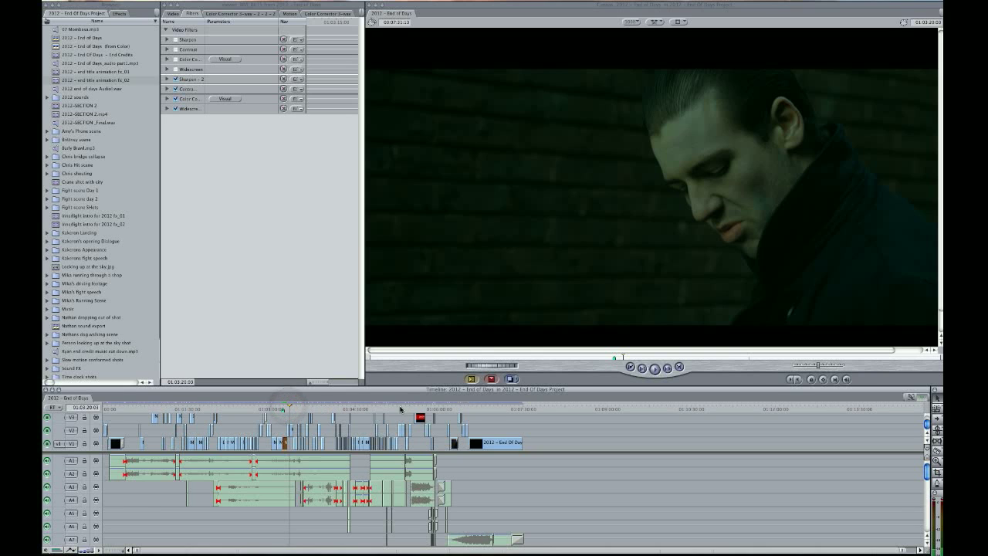
click(395, 408)
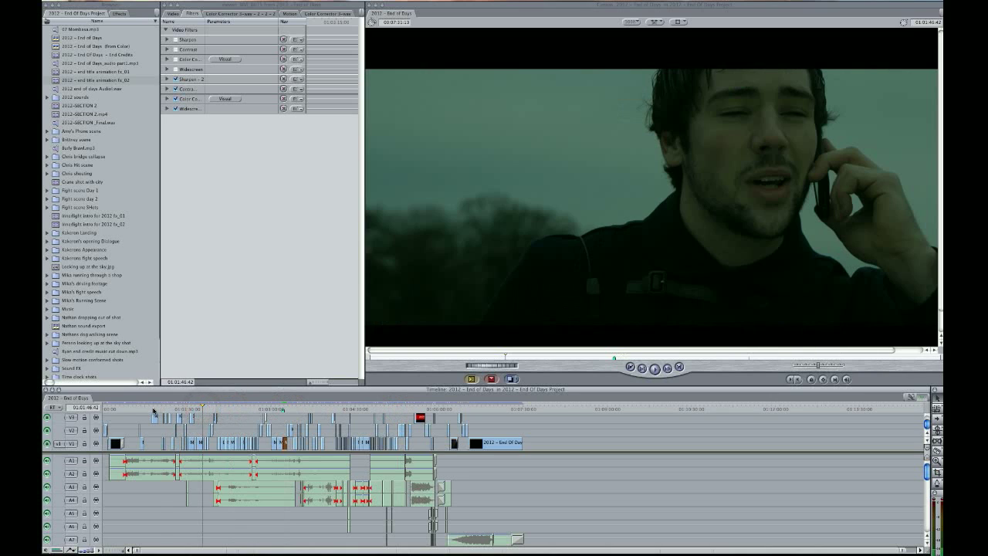
click(179, 409)
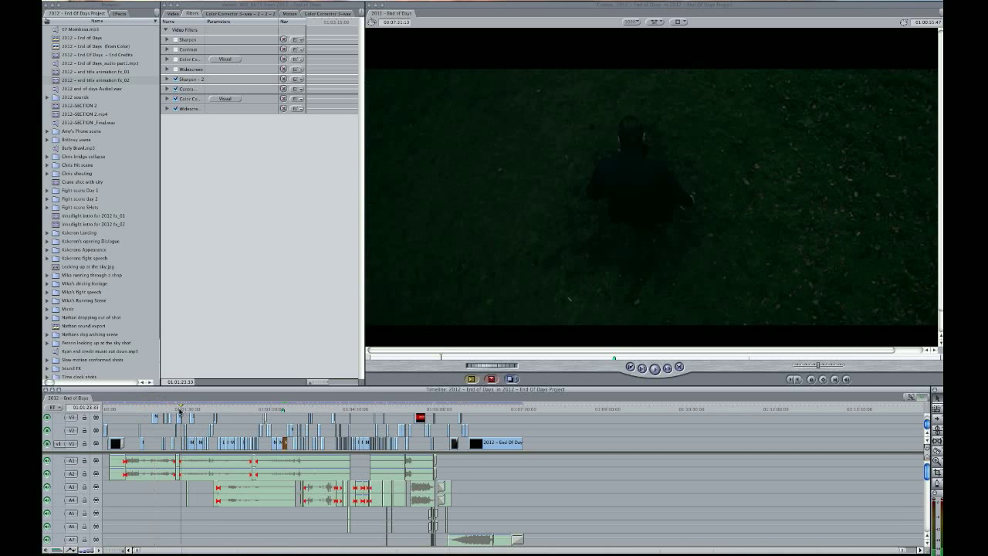
click(194, 408)
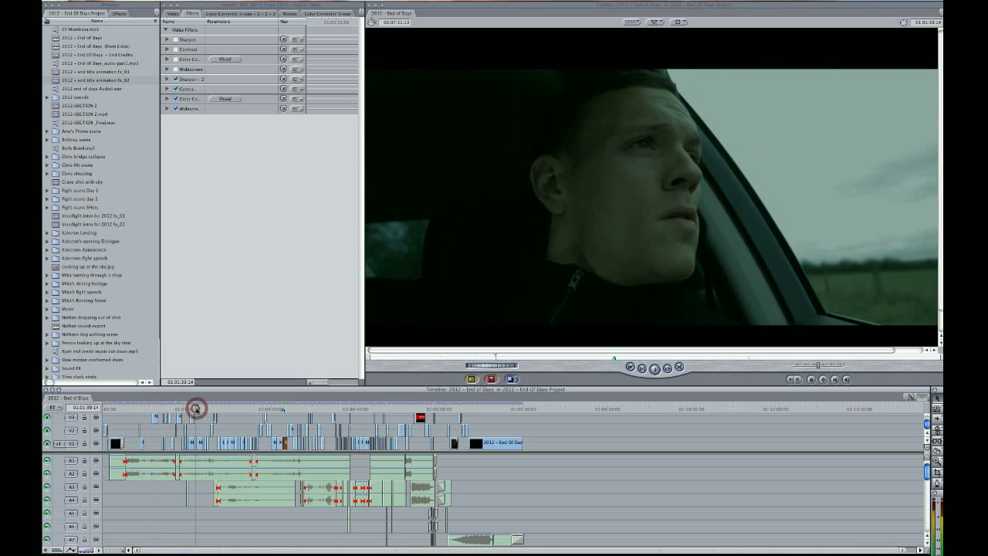
click(253, 408)
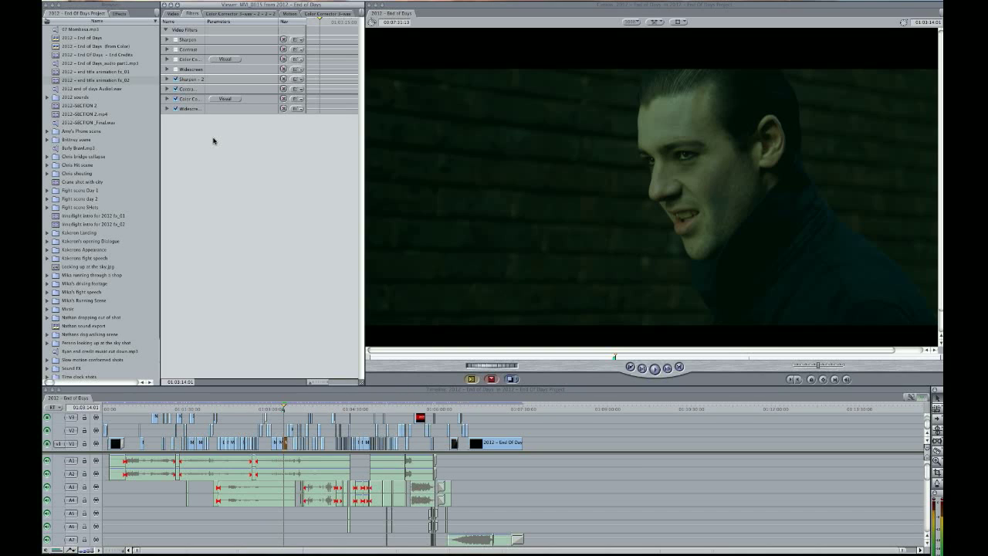
mouse_move(295, 184)
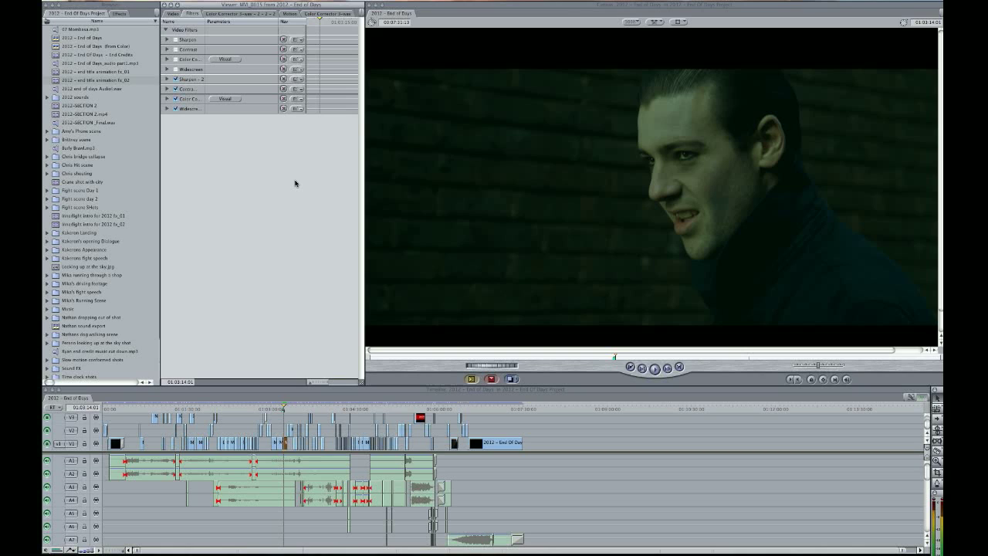
mouse_move(262, 176)
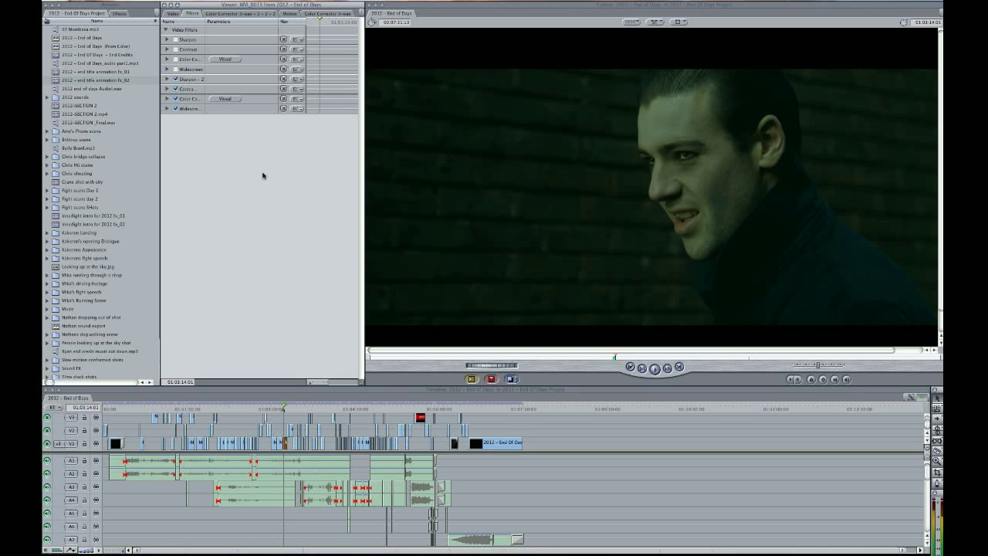
mouse_move(572, 383)
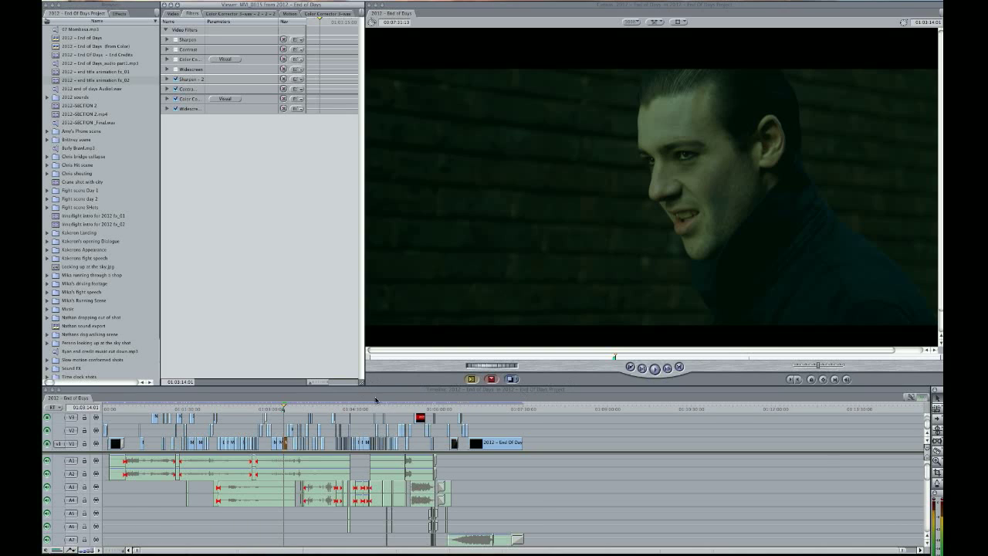
mouse_move(625, 318)
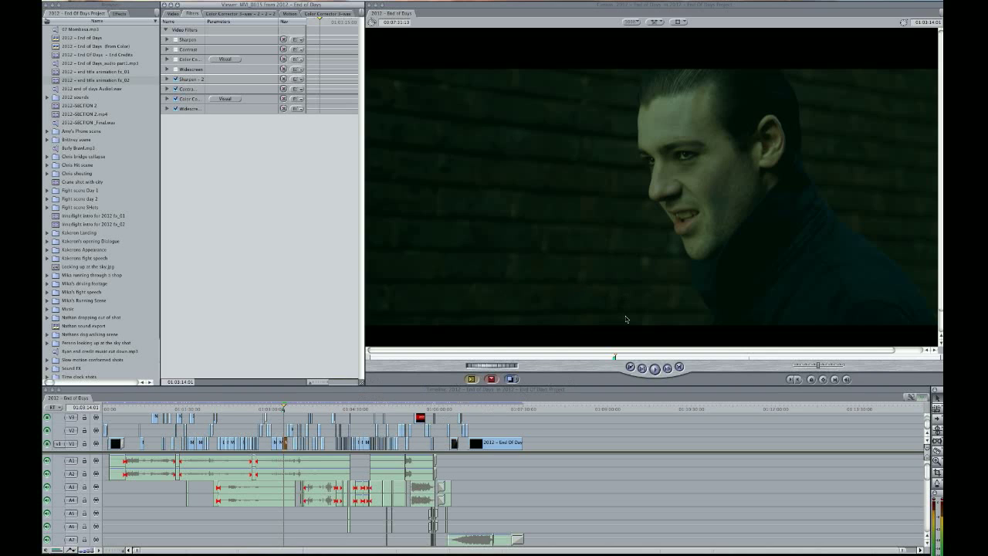
mouse_move(718, 65)
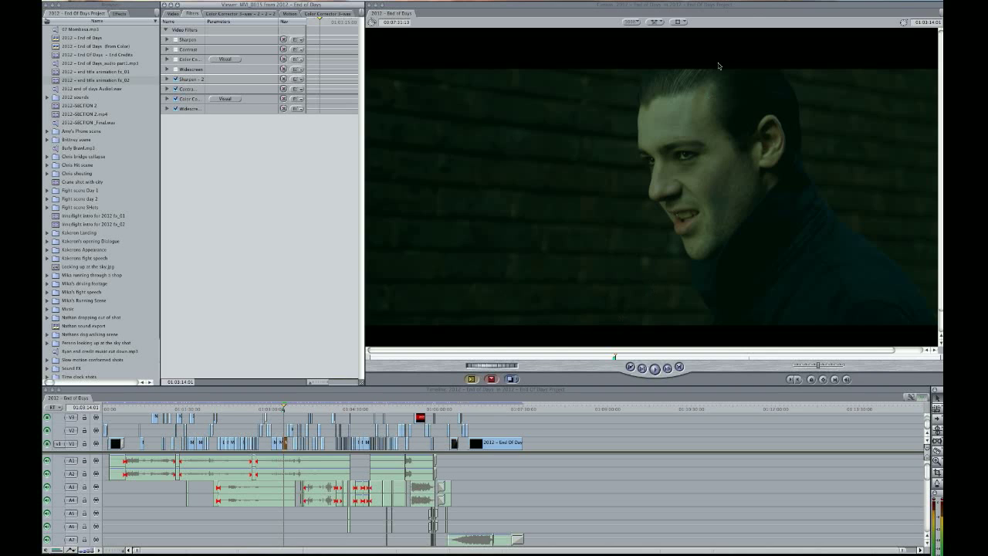